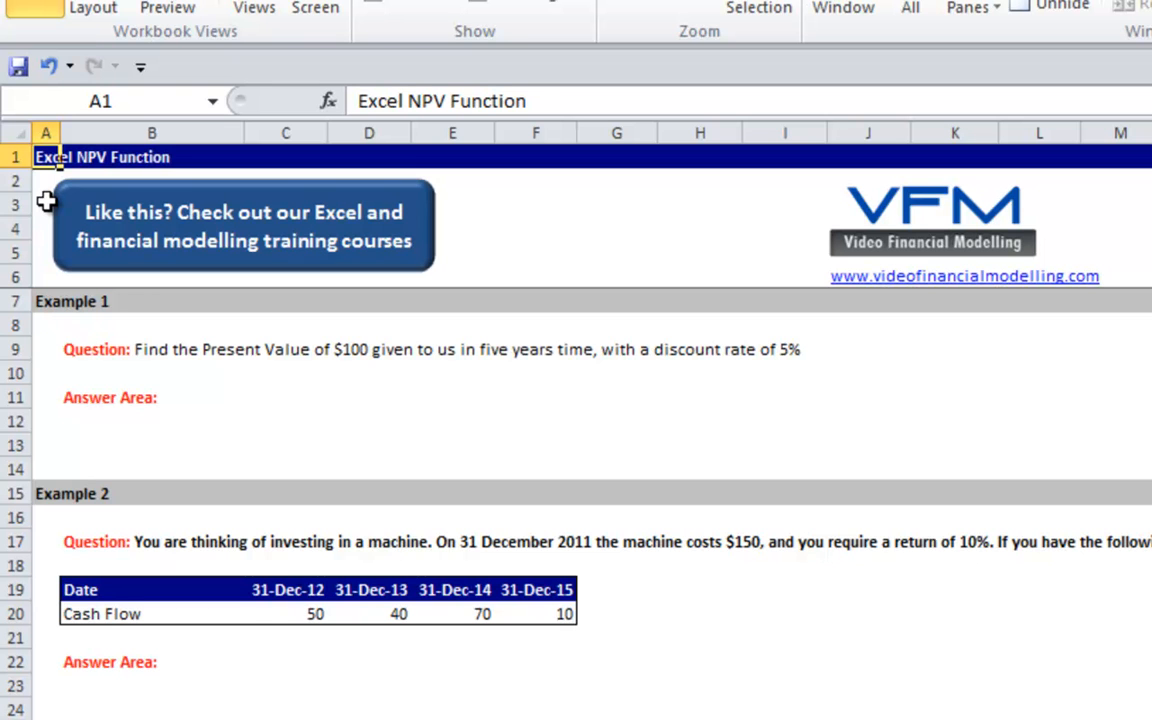
Label B12 'Dates' and enter 31 Dec 2011 in D12.
click(45, 204)
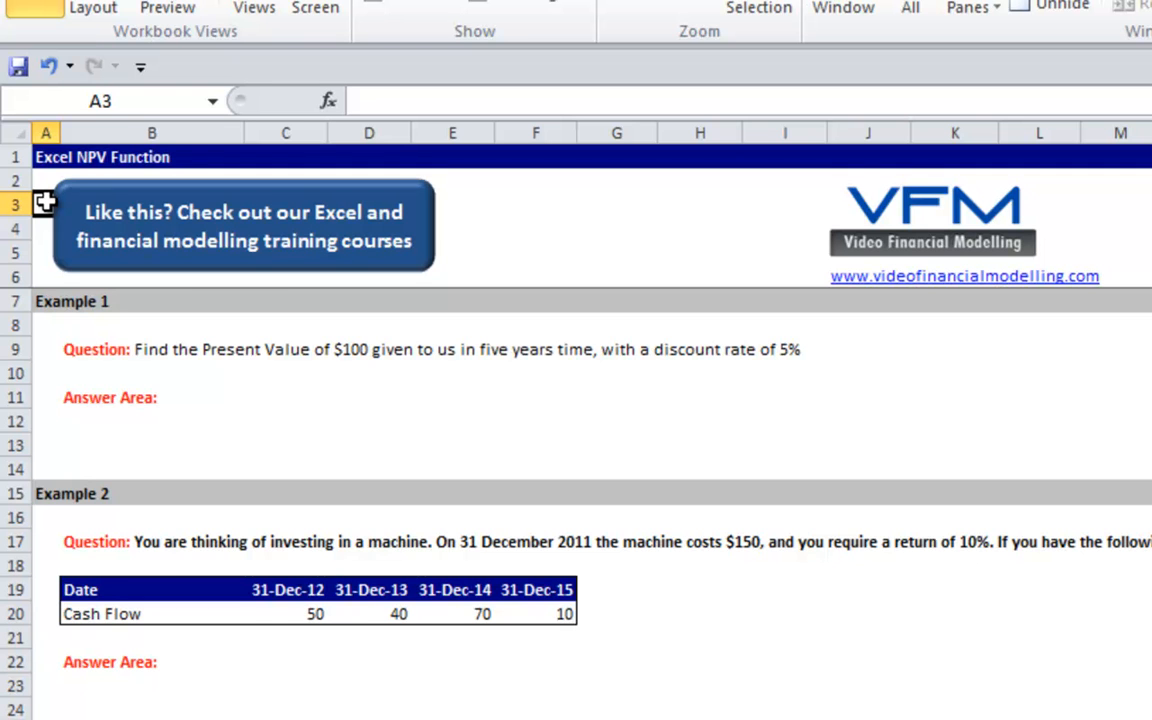
click(46, 373)
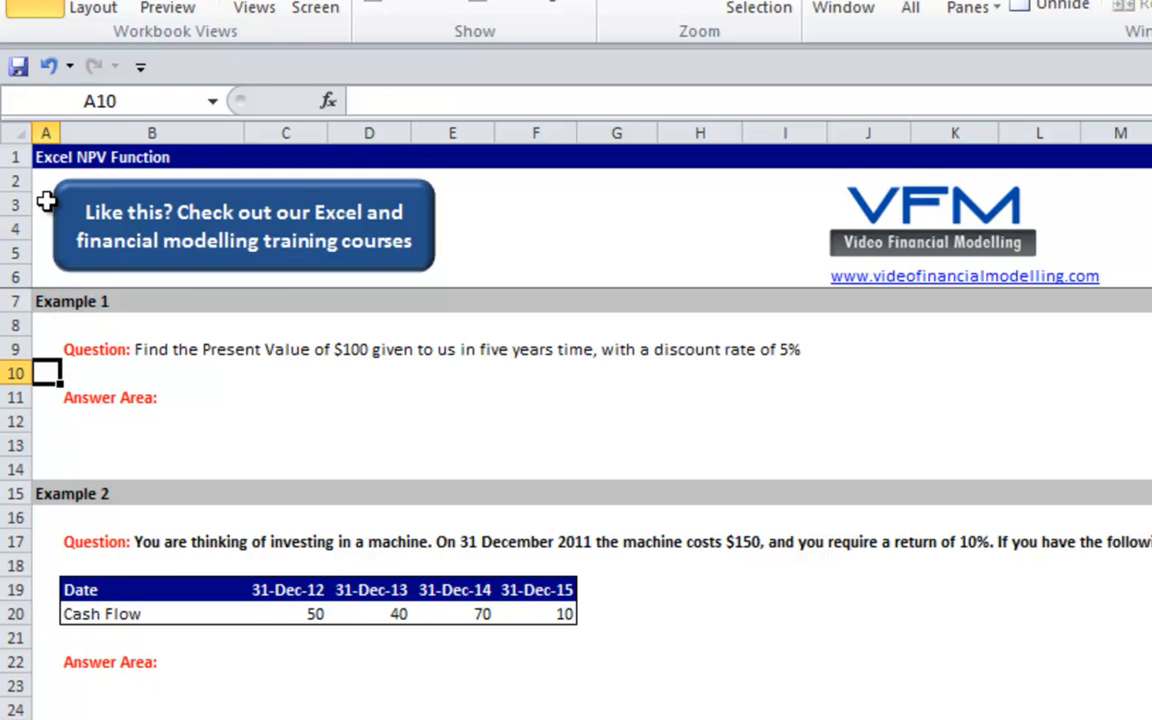
click(152, 445)
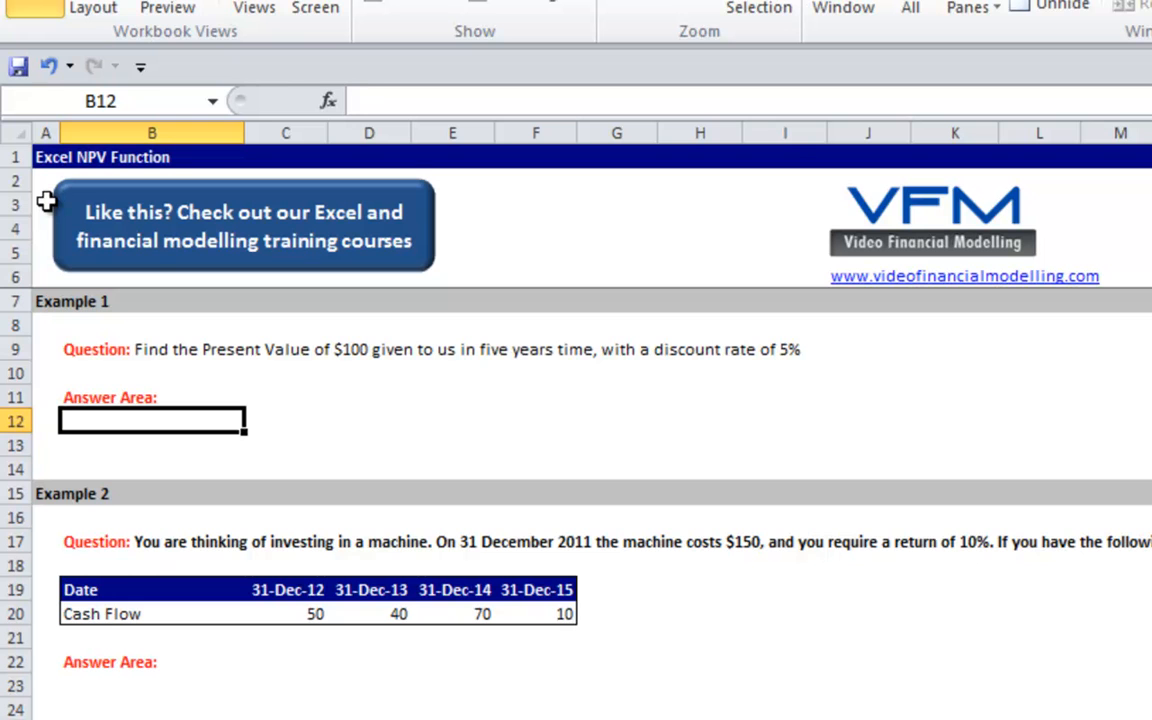
text(Dates)
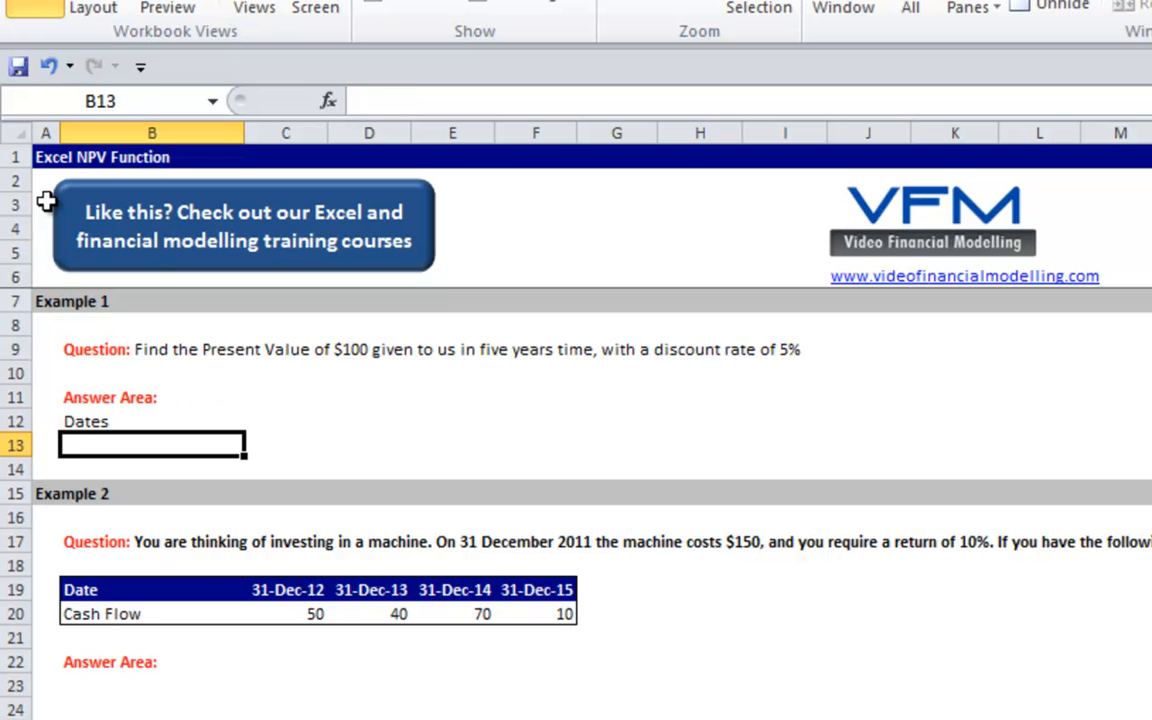
click(369, 421)
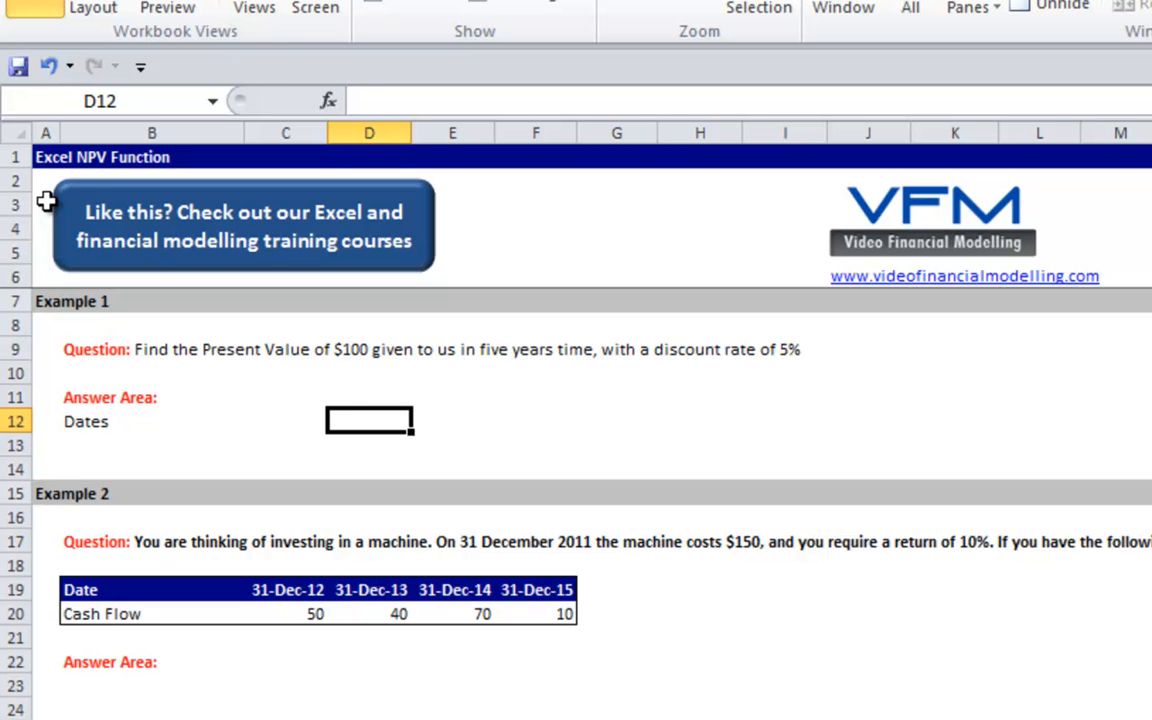
text(31 dec)
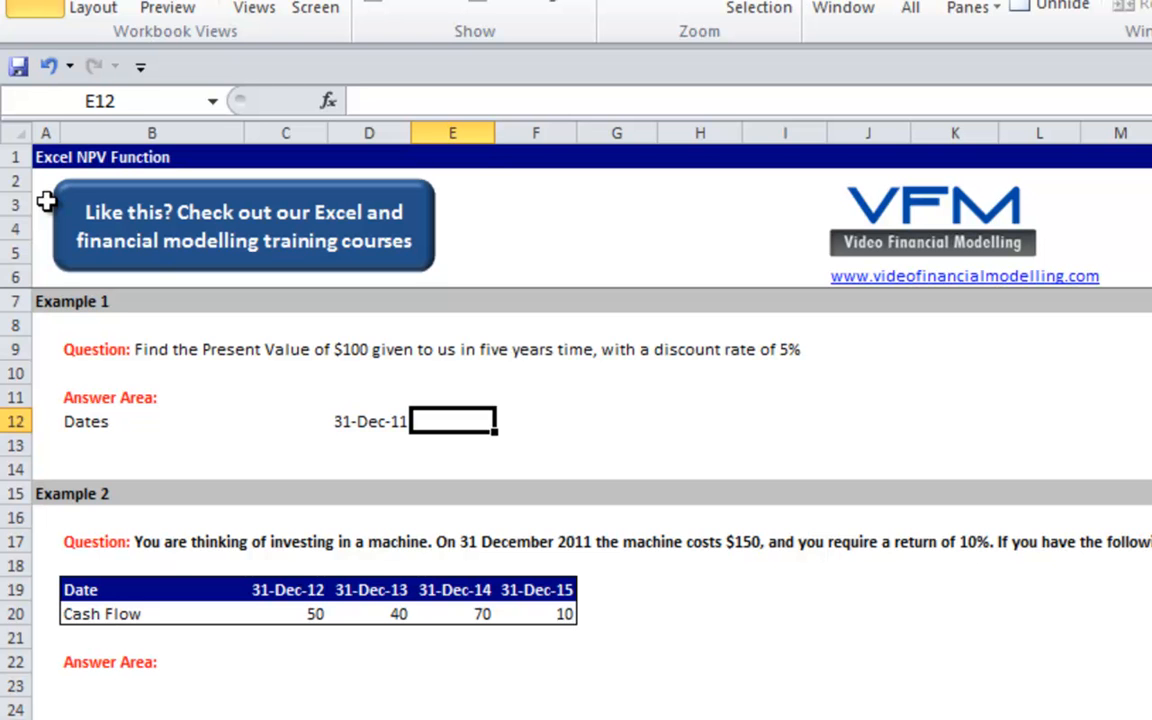
Enter =EOMONTH(D12,12) in E12 and fill it right to I12.
text(=e)
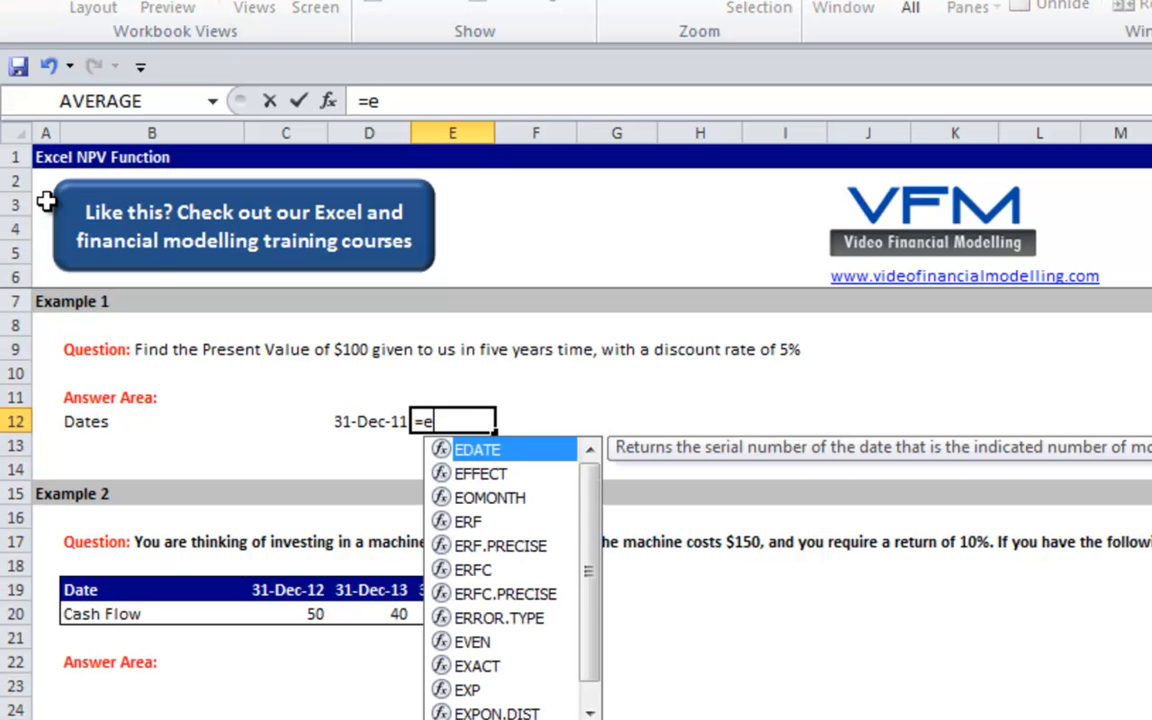
text(omonth(D12)
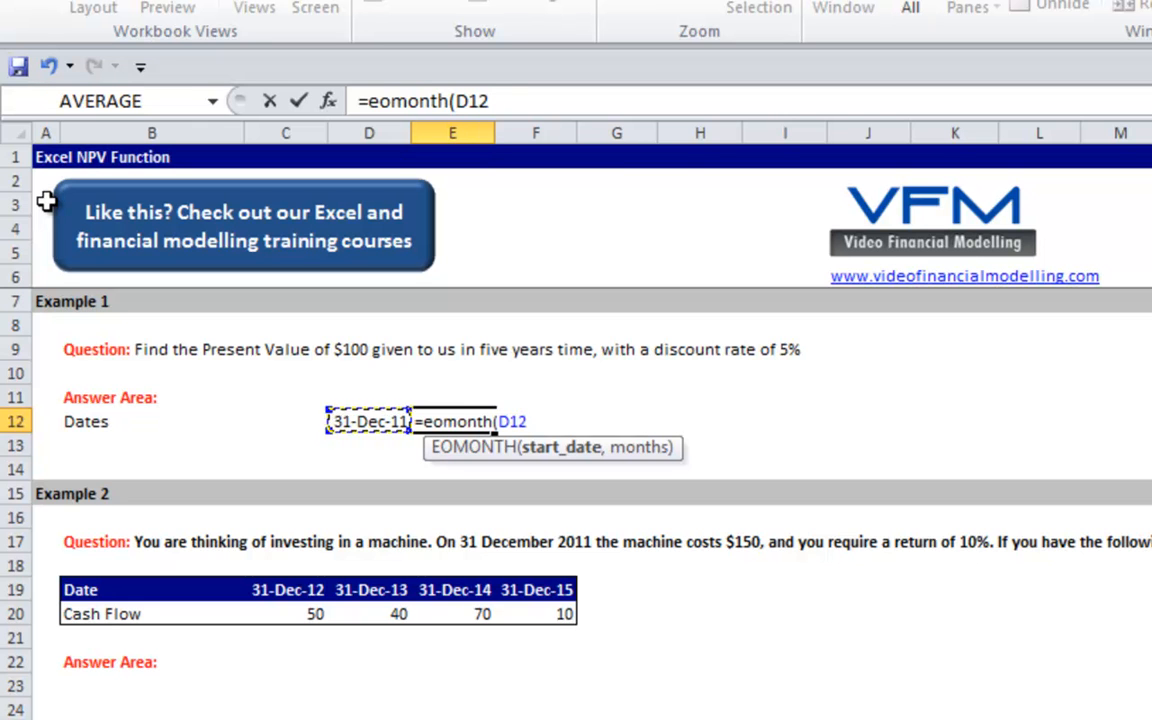
text(,12))
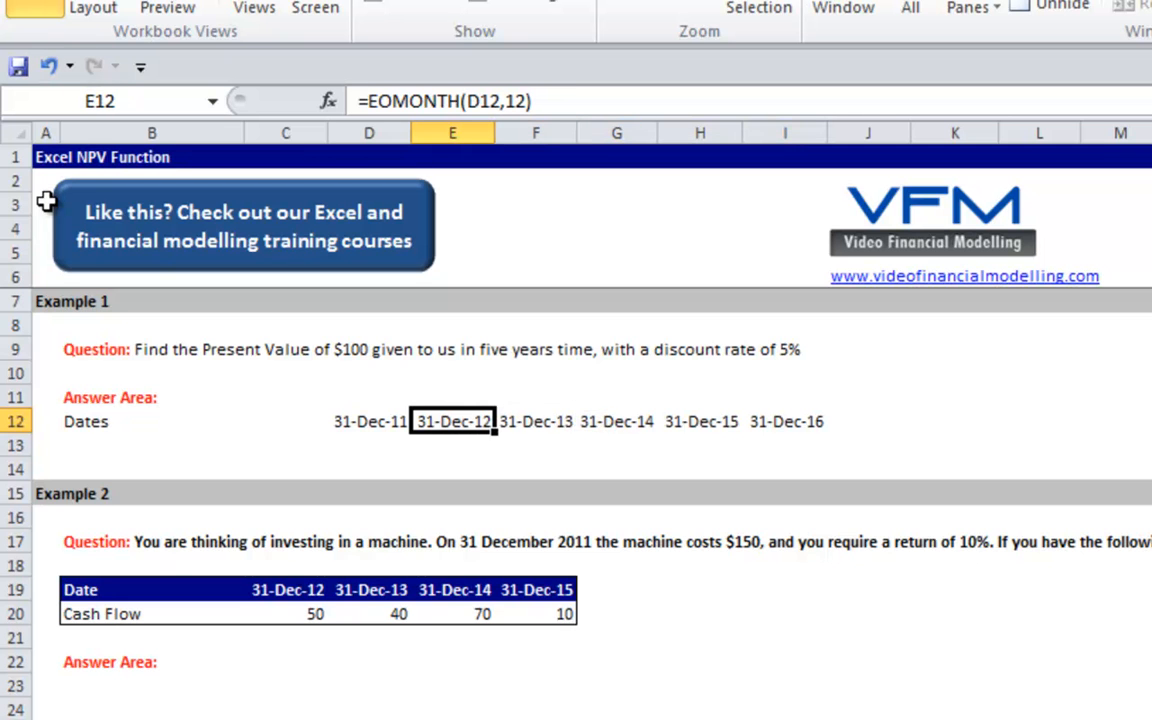
drag(452, 421, 535, 421)
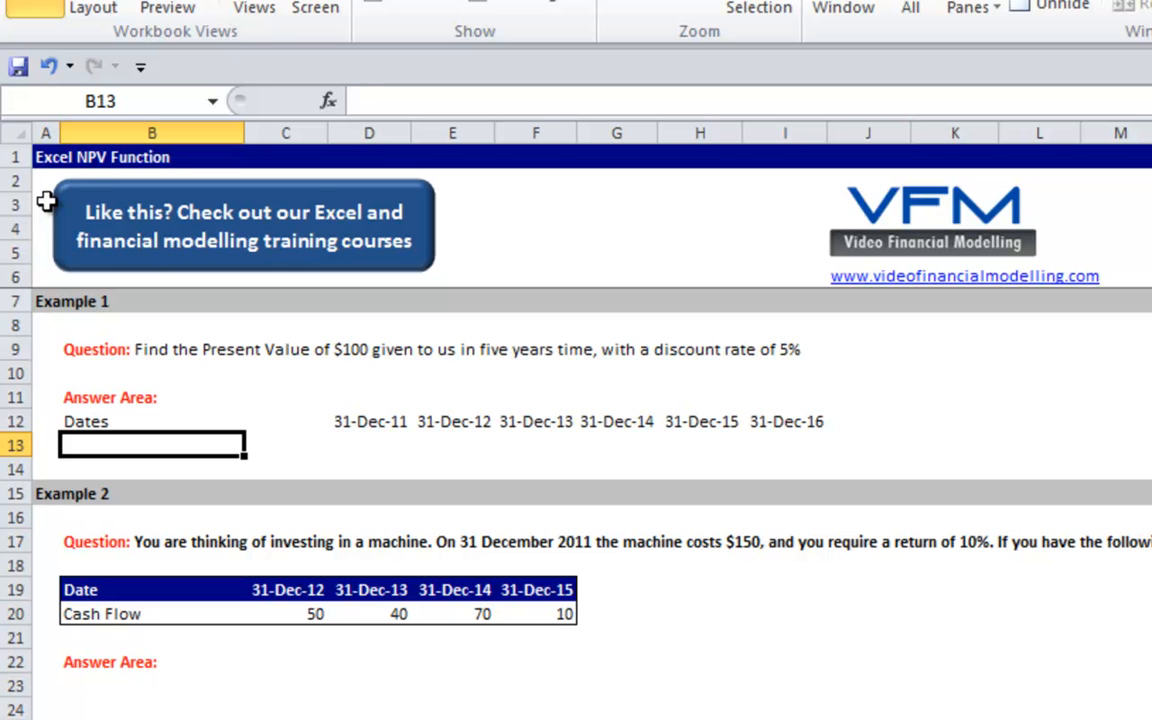
Label B13 'Cash Flows' and enter the cash flow amounts, with 100 on 31-Dec-16.
text(Cash Flows)
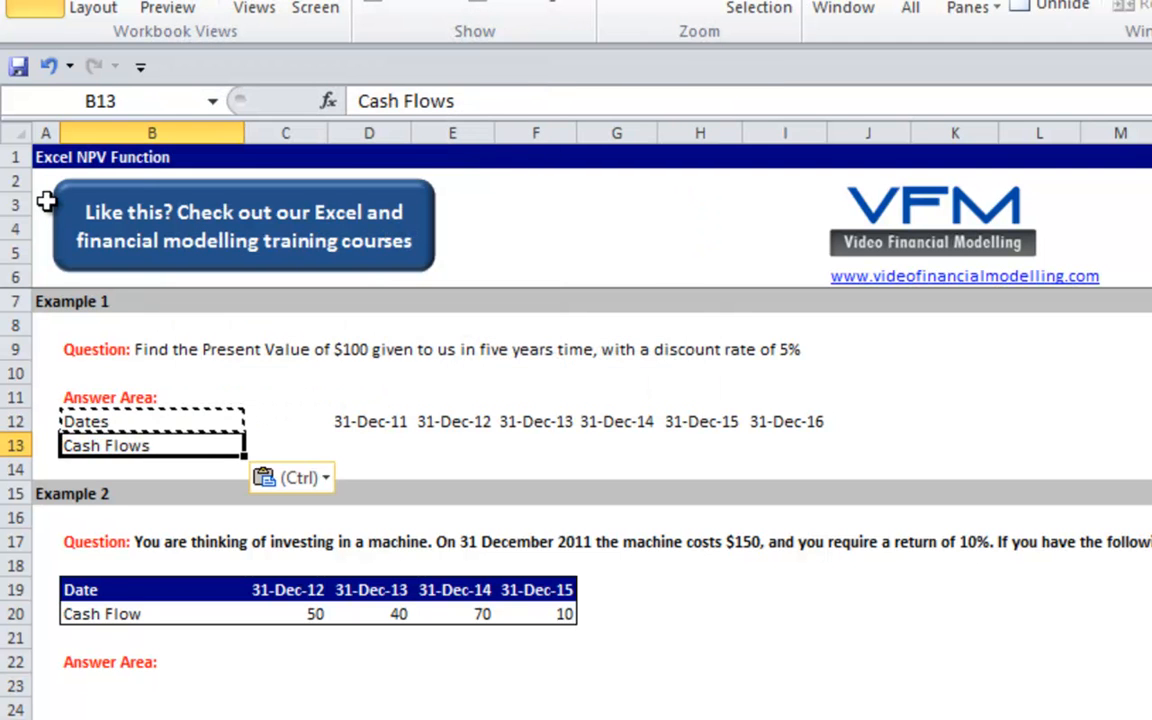
click(369, 445)
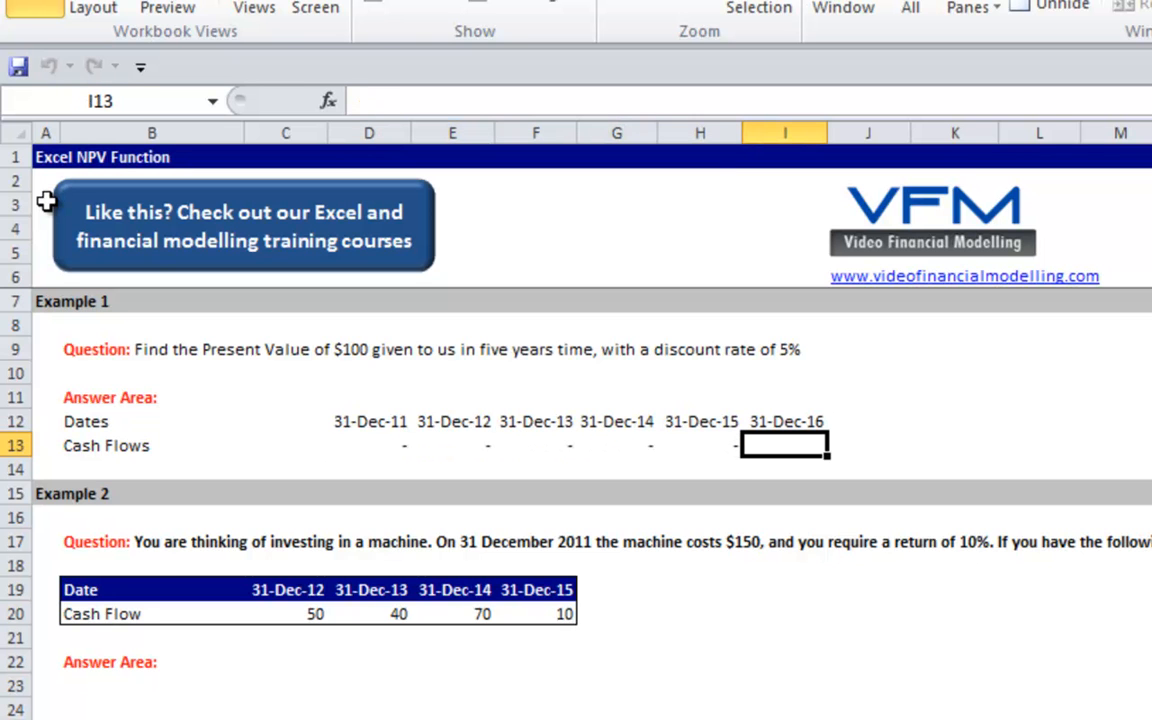
text(1000)
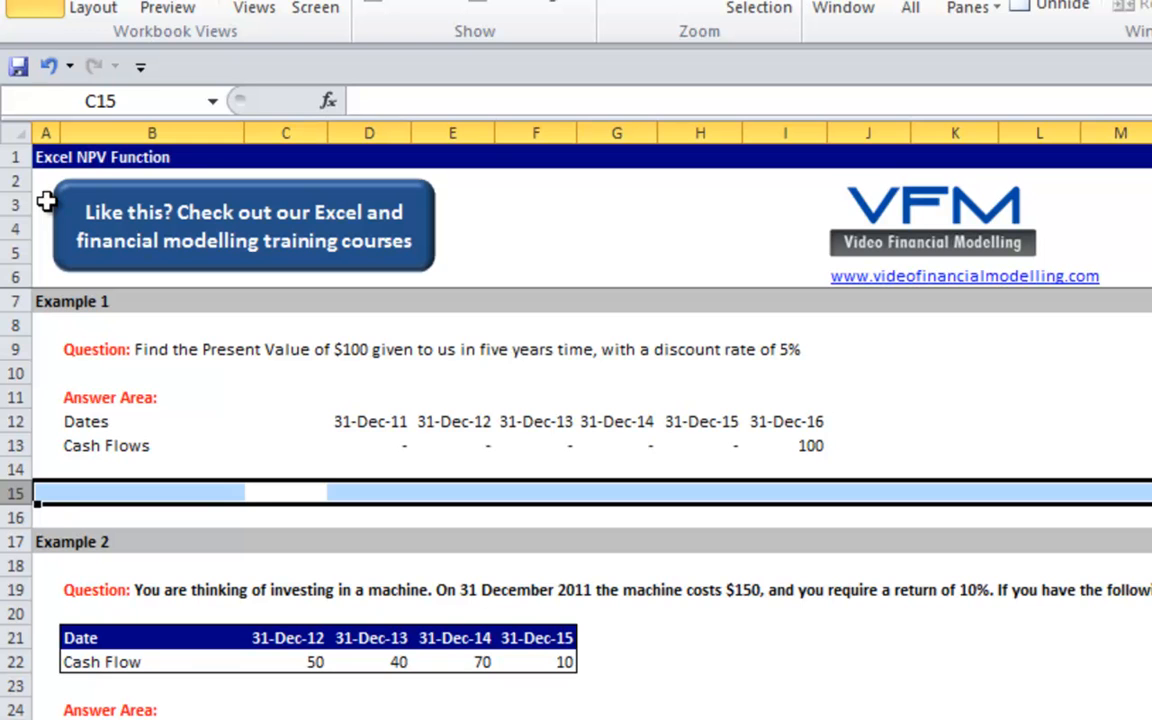
click(46, 493)
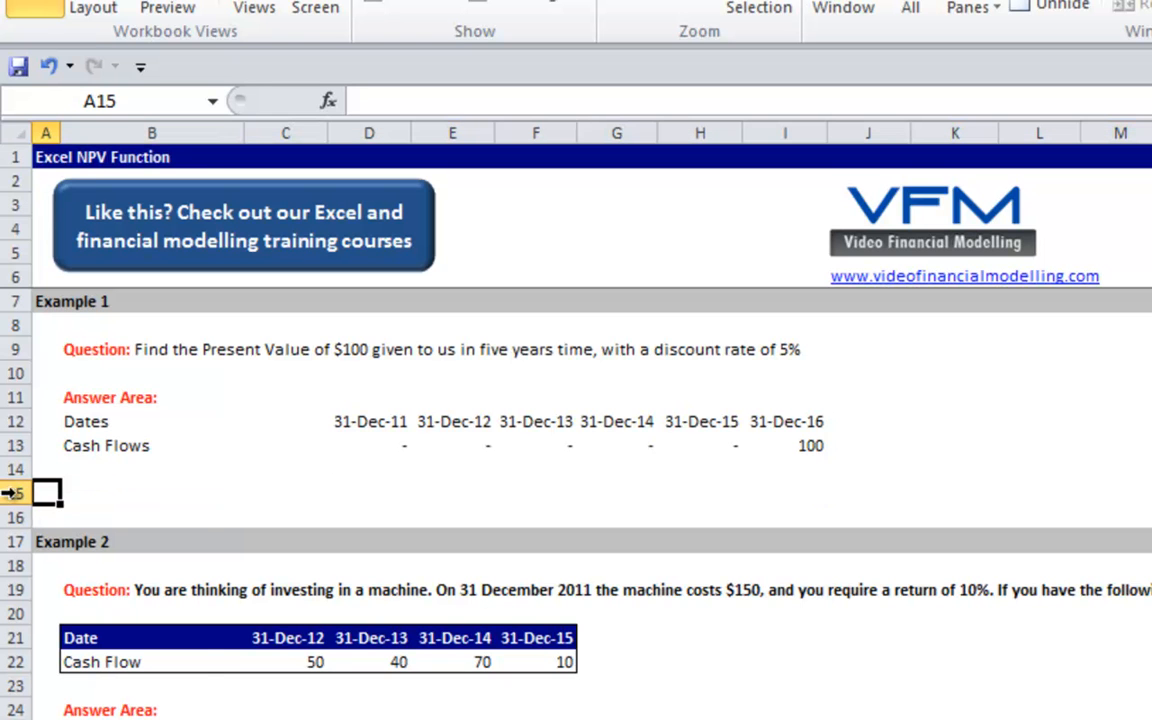
right_click(15, 493)
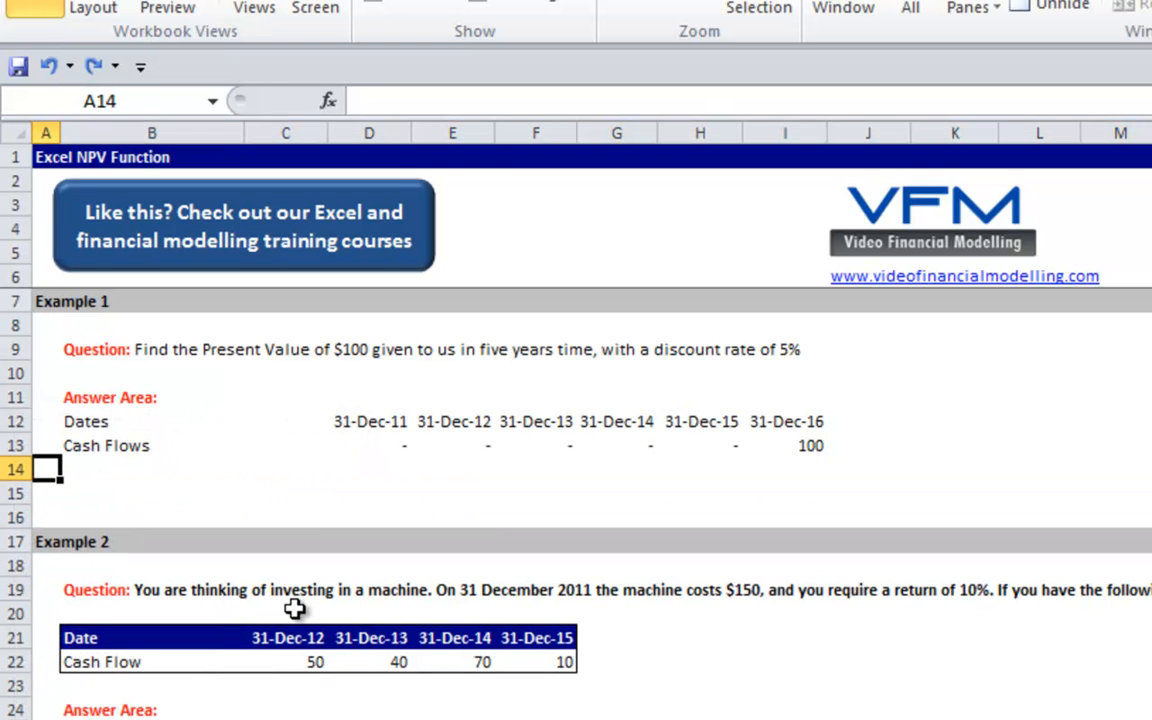
click(152, 492)
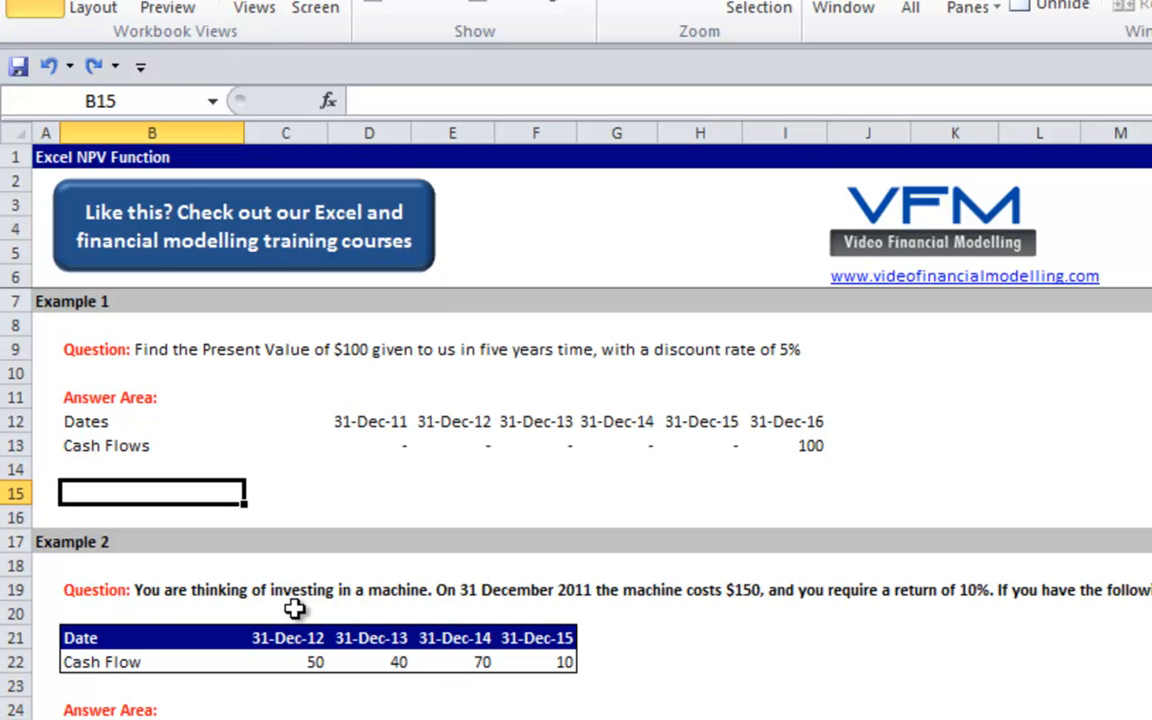
Enter =XNPV(5%,D13:I13,D12:I12) in B15, giving 78.
text(=)
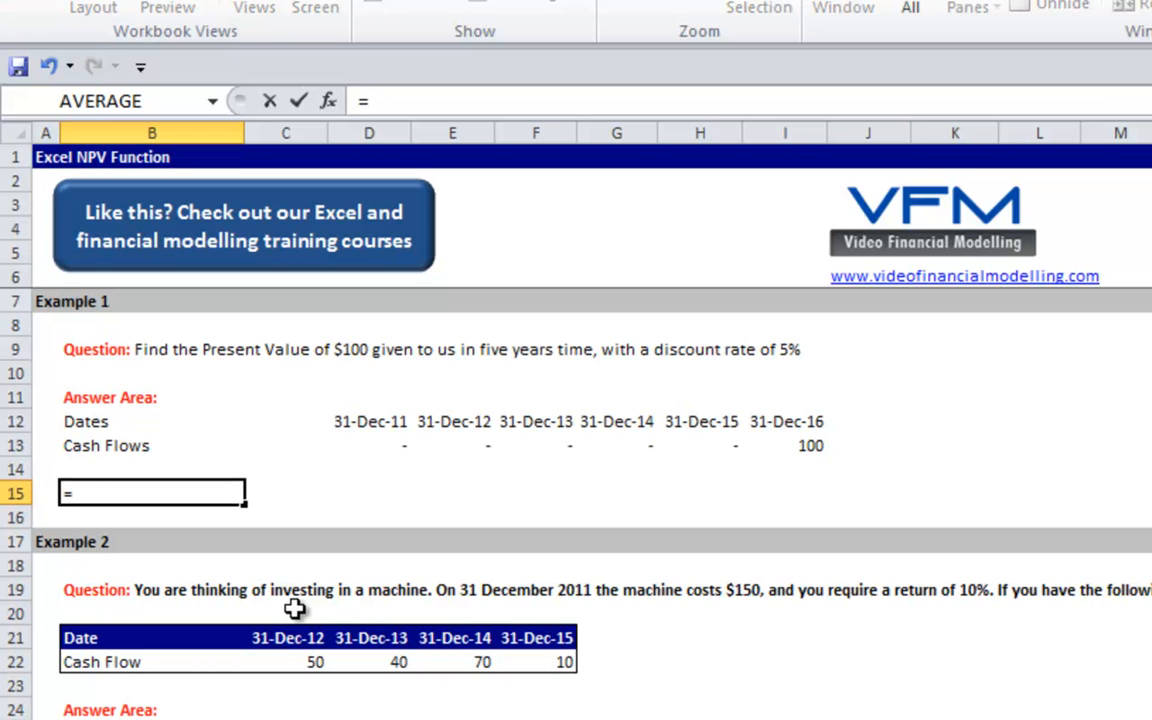
text(xnpv)
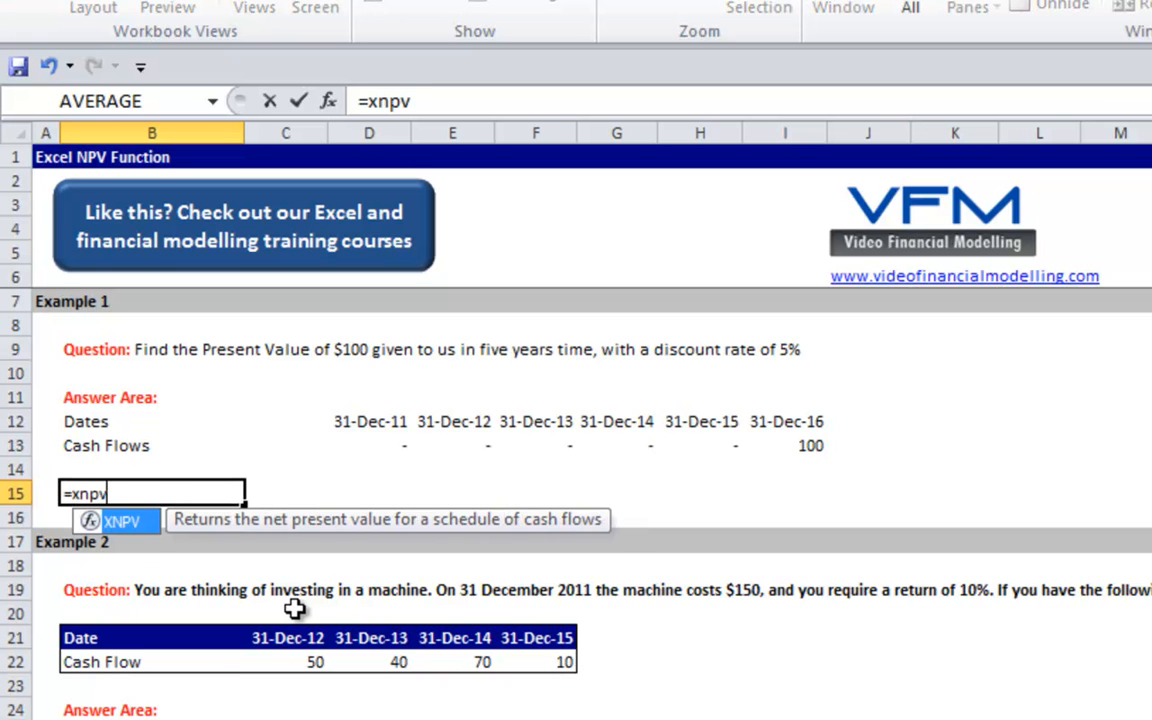
text(()
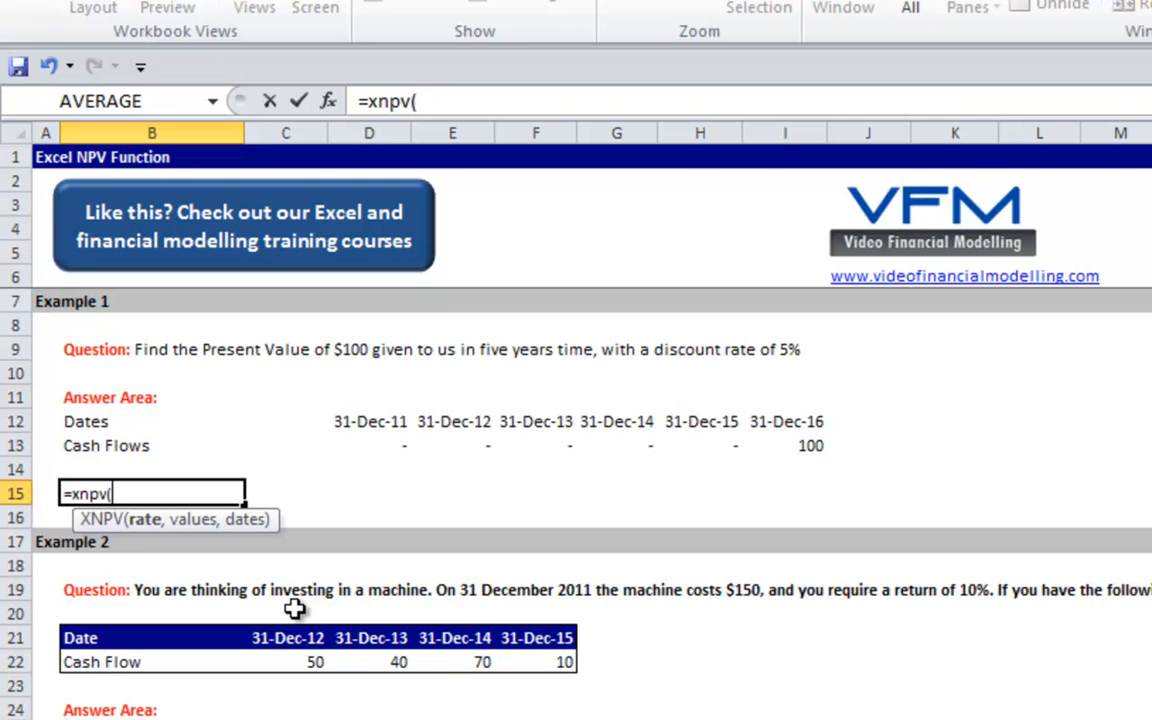
text(5%)
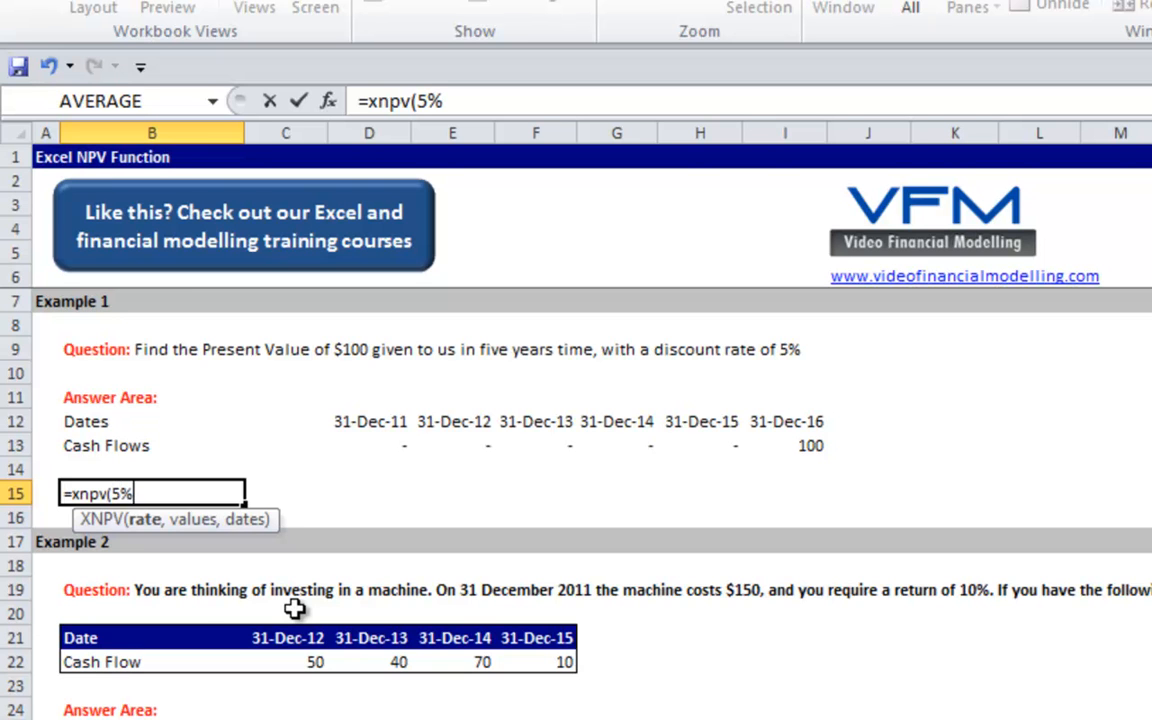
text(,D13:I13)
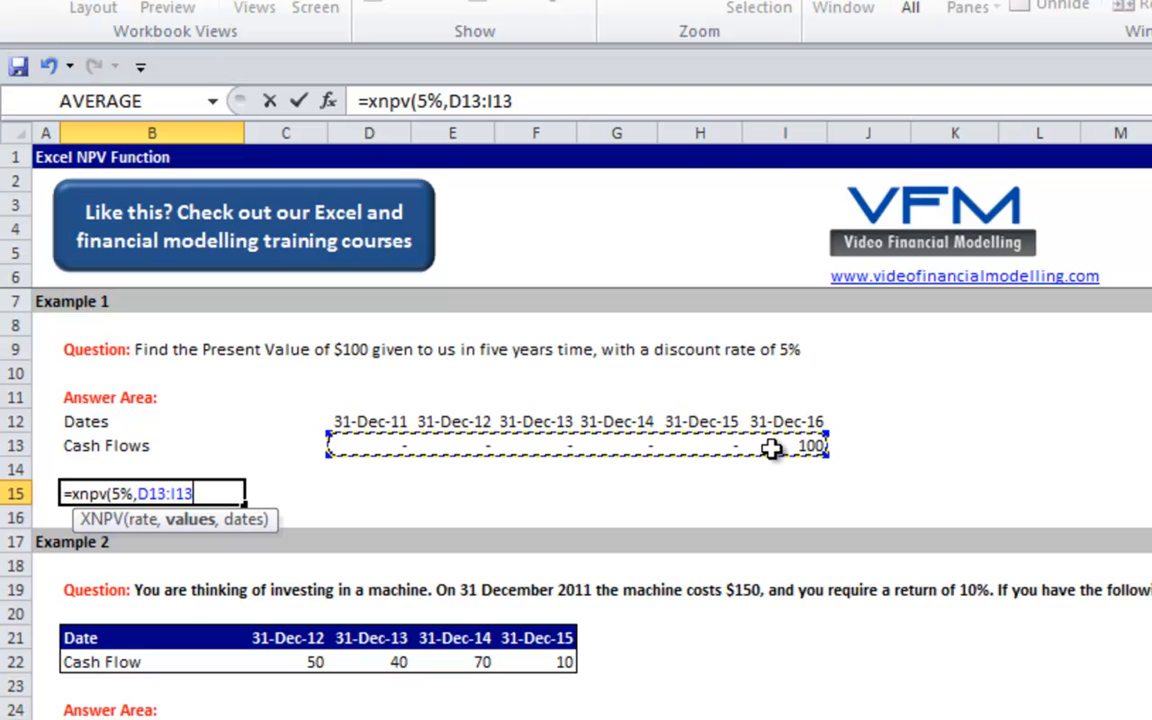
click(369, 421)
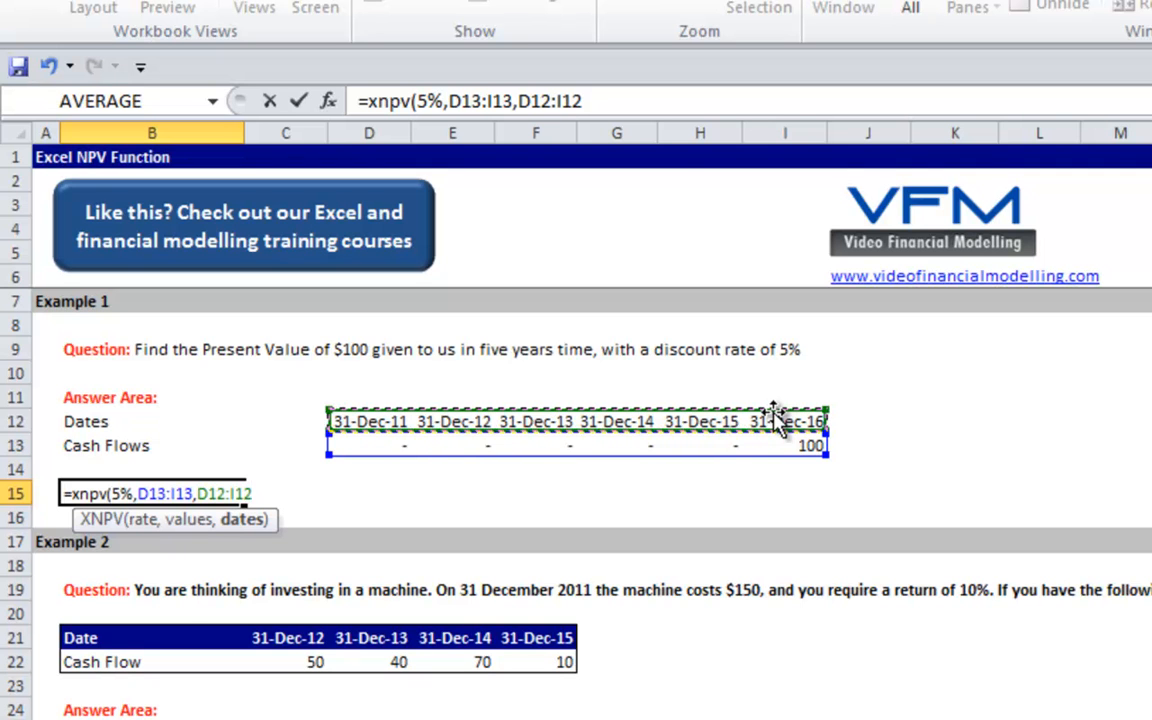
text())
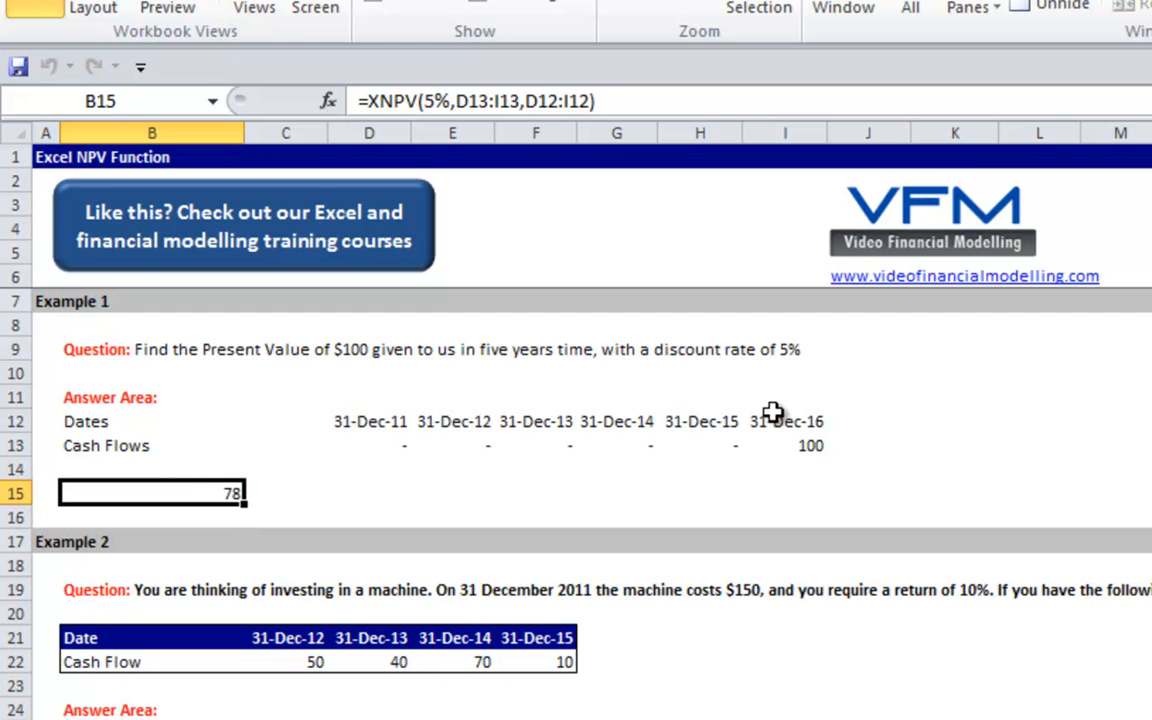
click(46, 589)
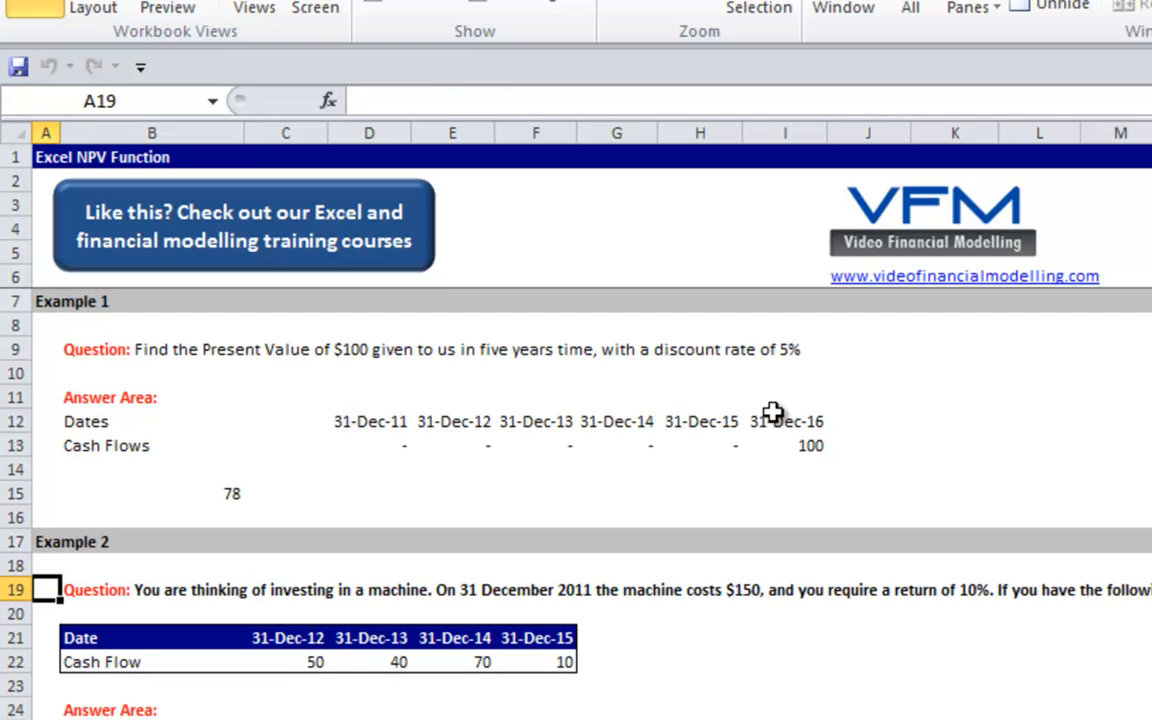
click(46, 565)
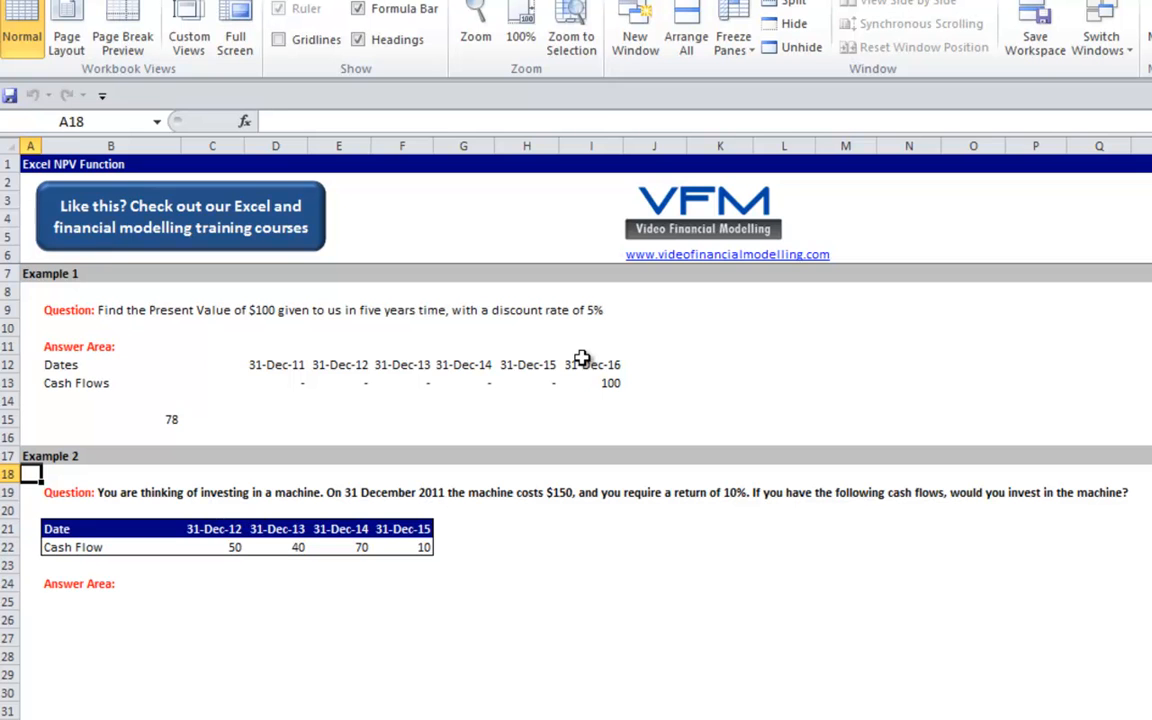
click(526, 492)
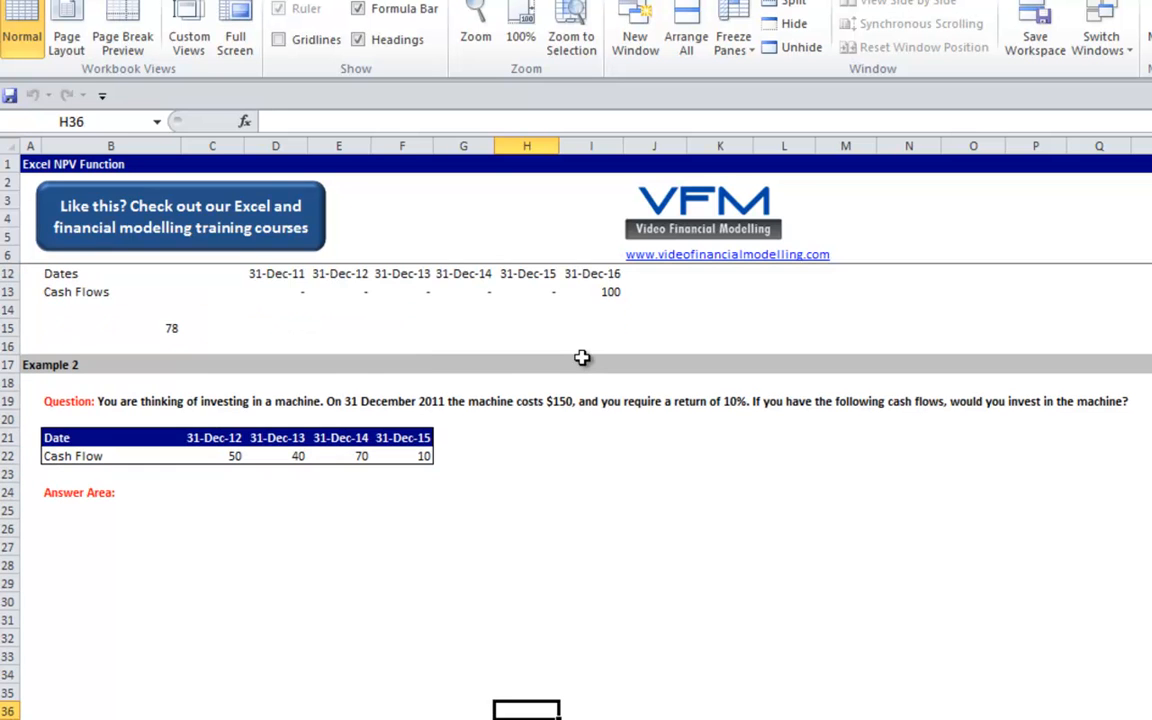
Enter 31 Dec 2011 as the first date and build yearly date formulas across row 25.
click(212, 510)
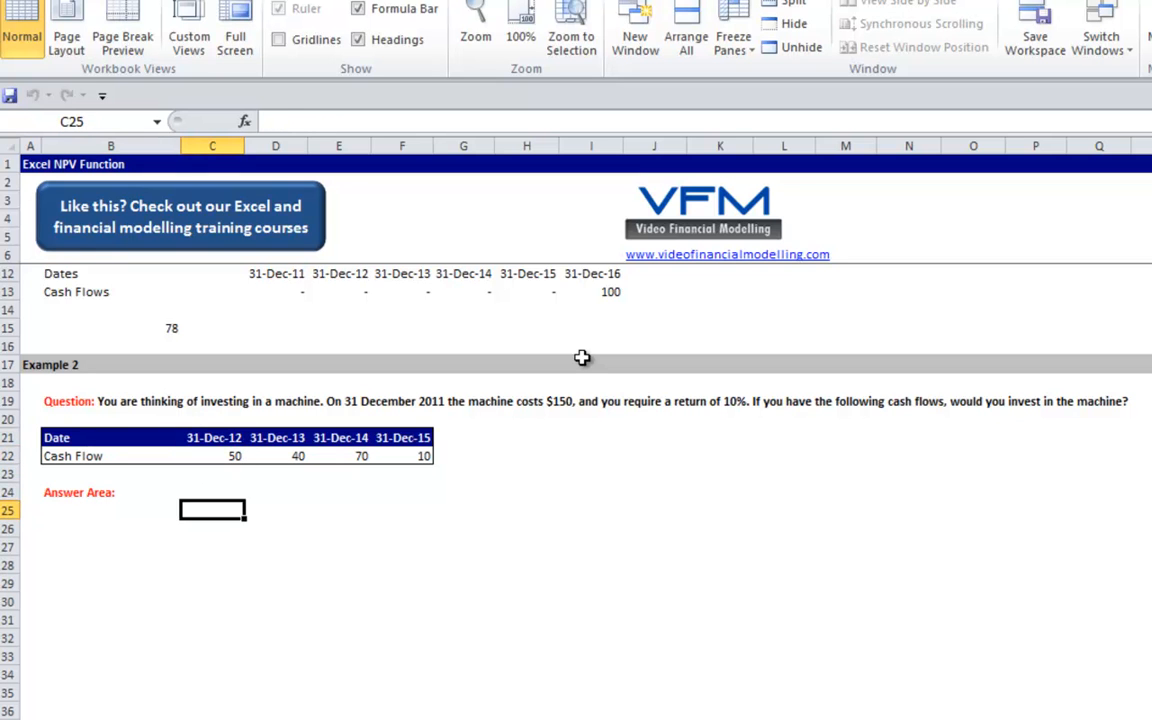
text(31 de)
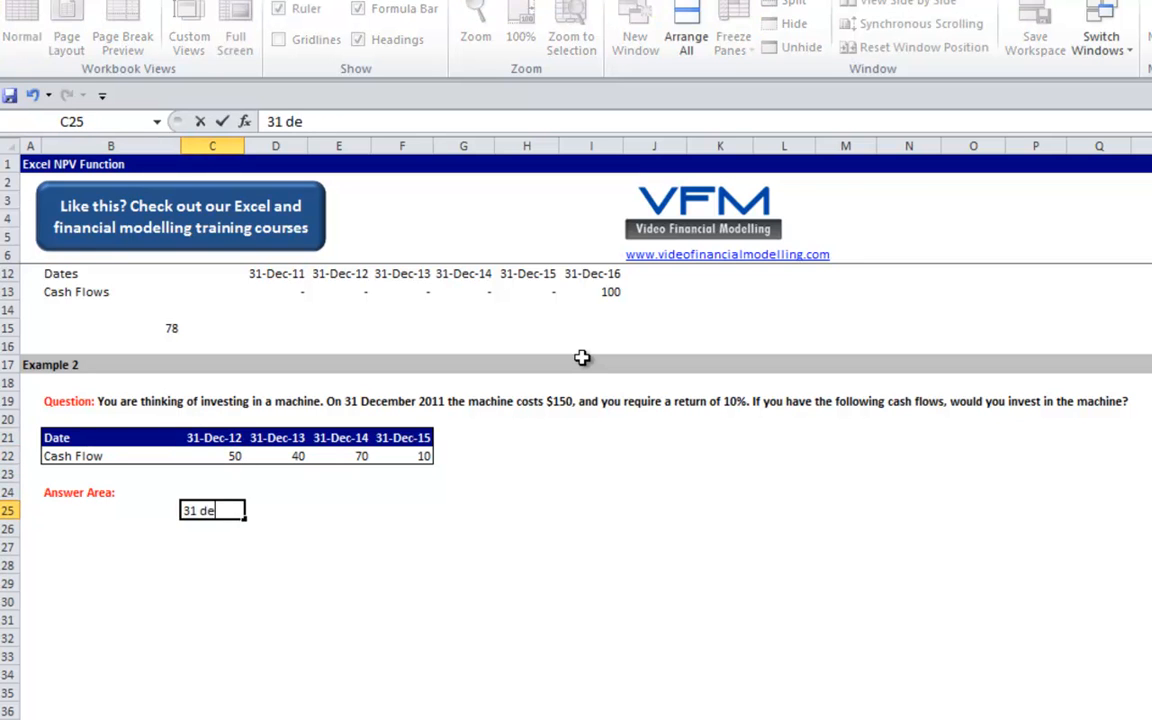
key(enter)
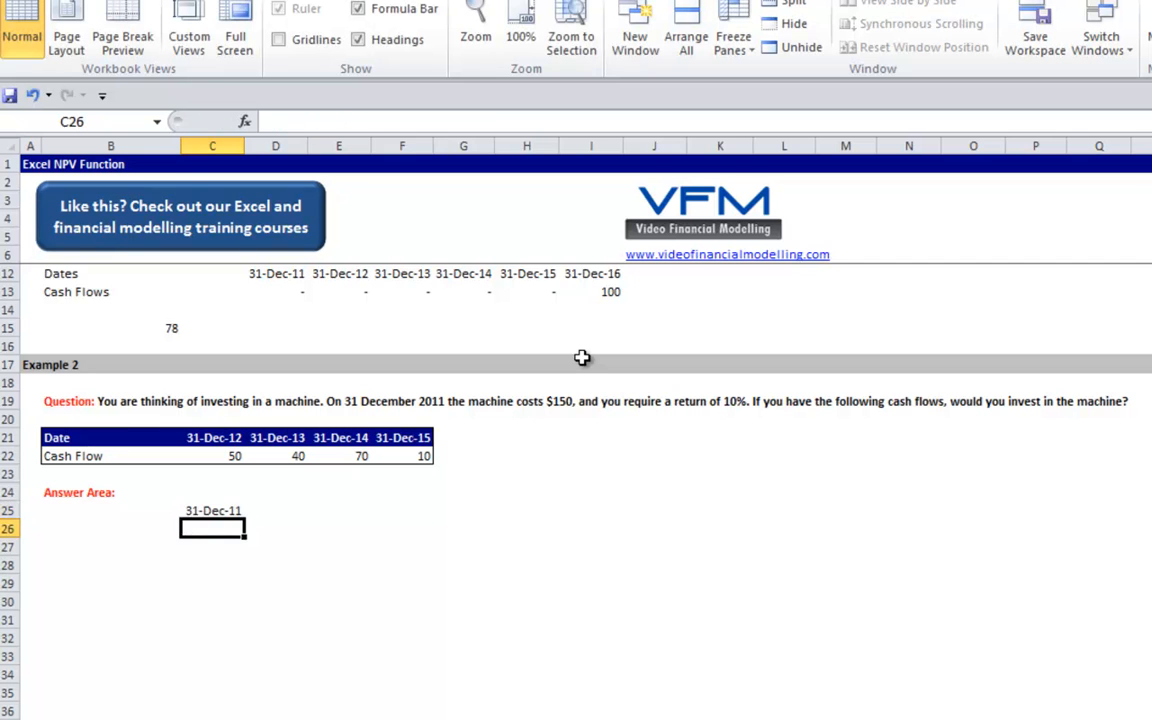
click(212, 510)
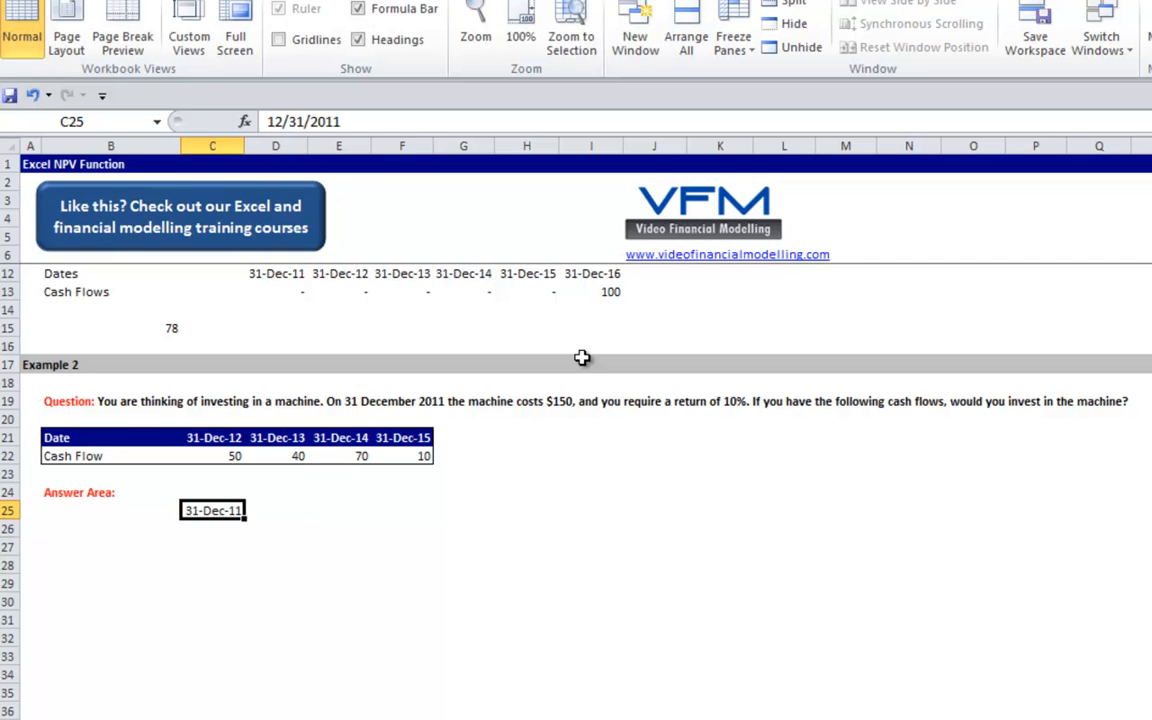
text(=)
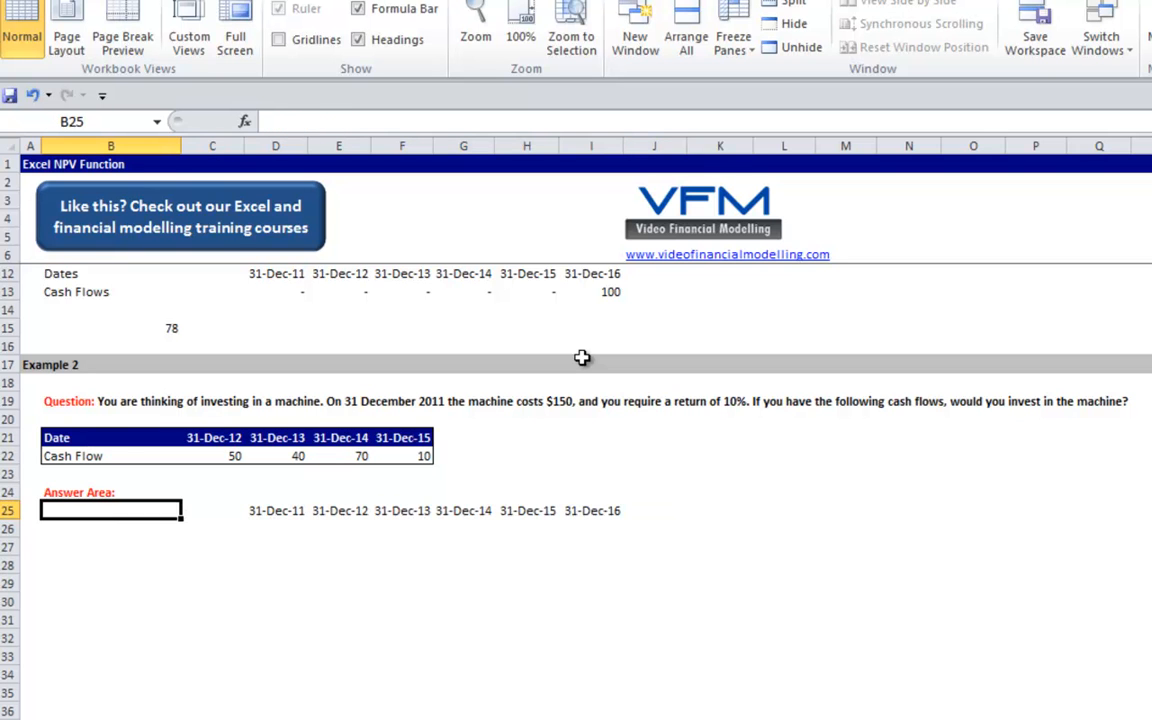
Add Dates and Cash Flows labels, enter cash flows -150, 50, 40, 70, 10, and delete 31-Dec-16.
text(Datae)
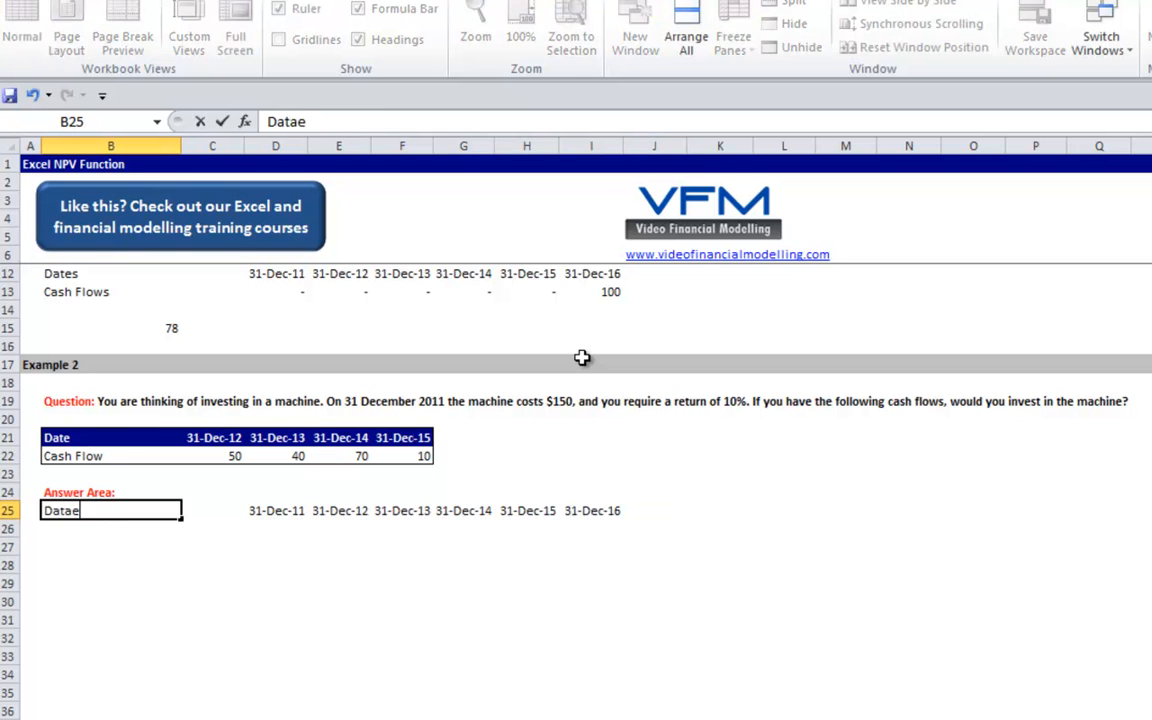
key(Backspace)
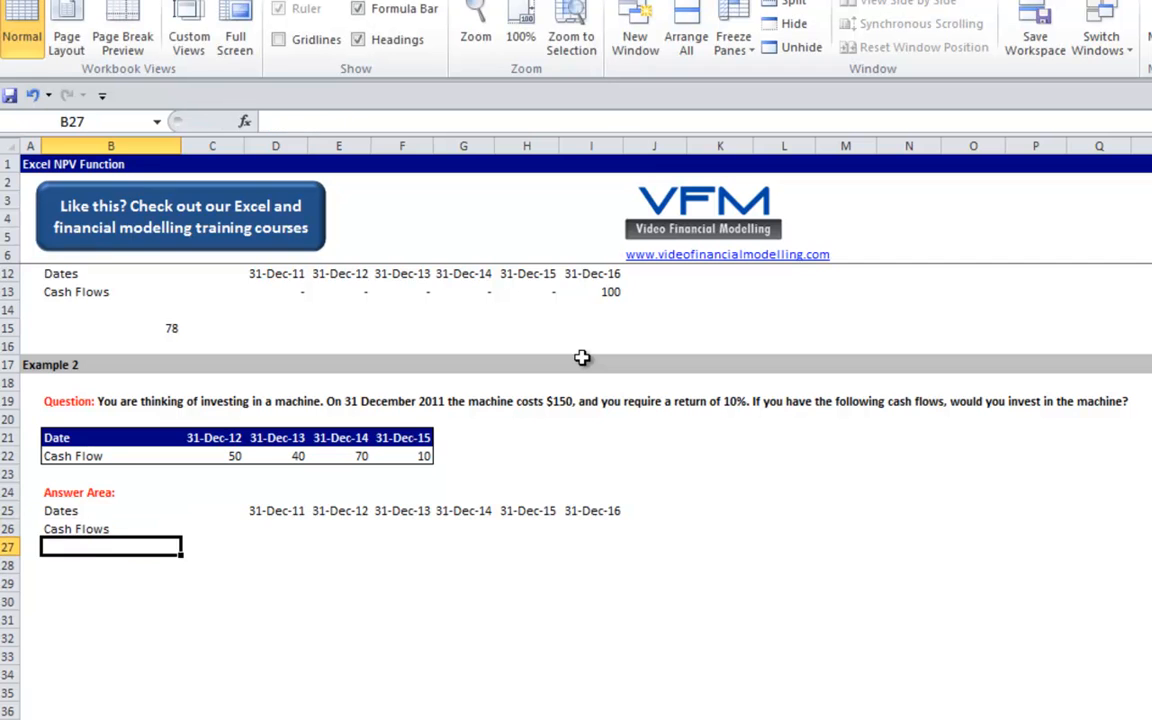
text(-150)
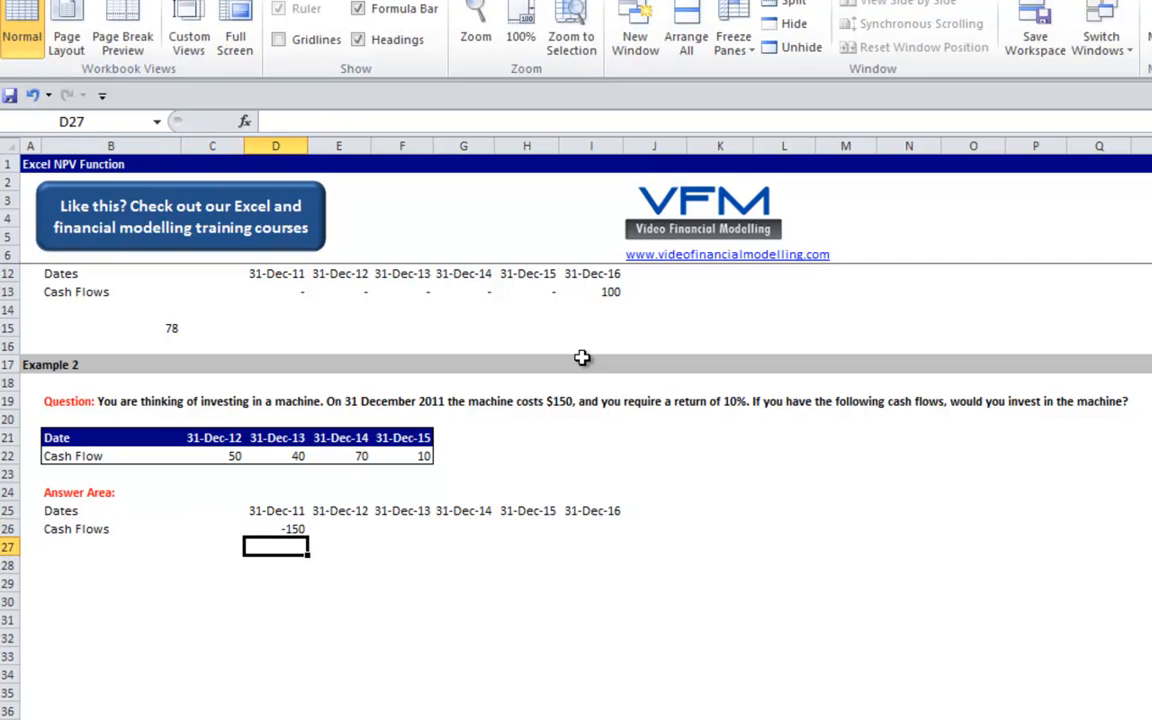
click(338, 528)
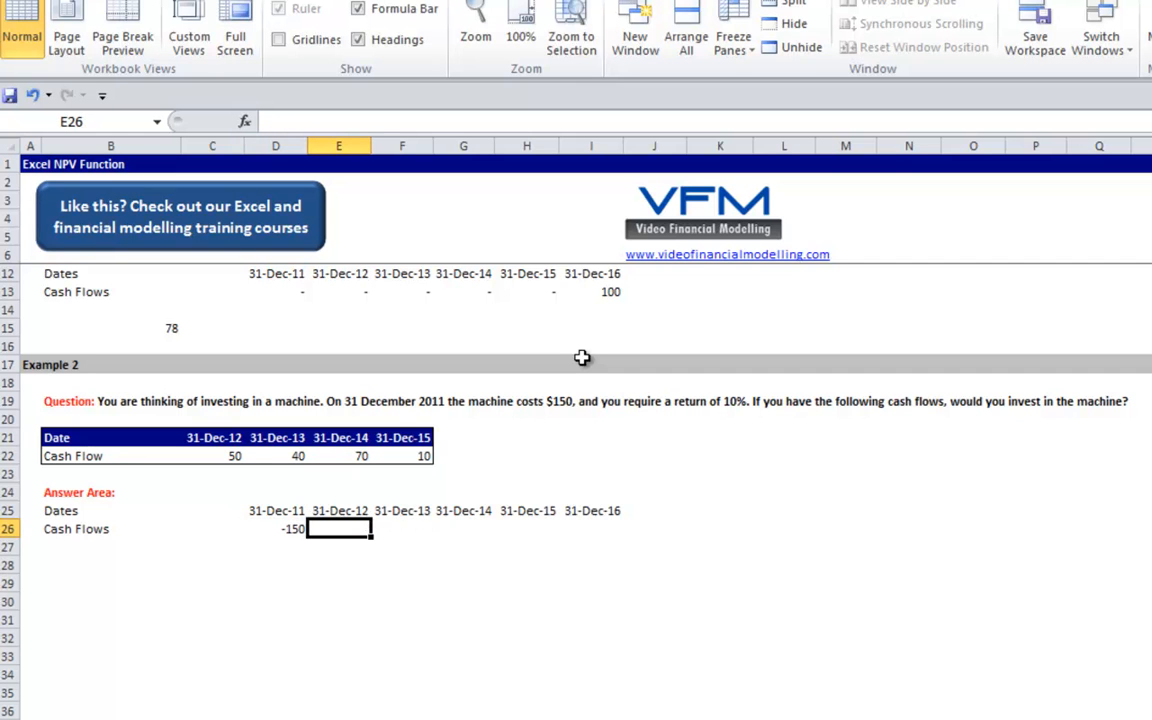
text(50)
click(402, 529)
text(40)
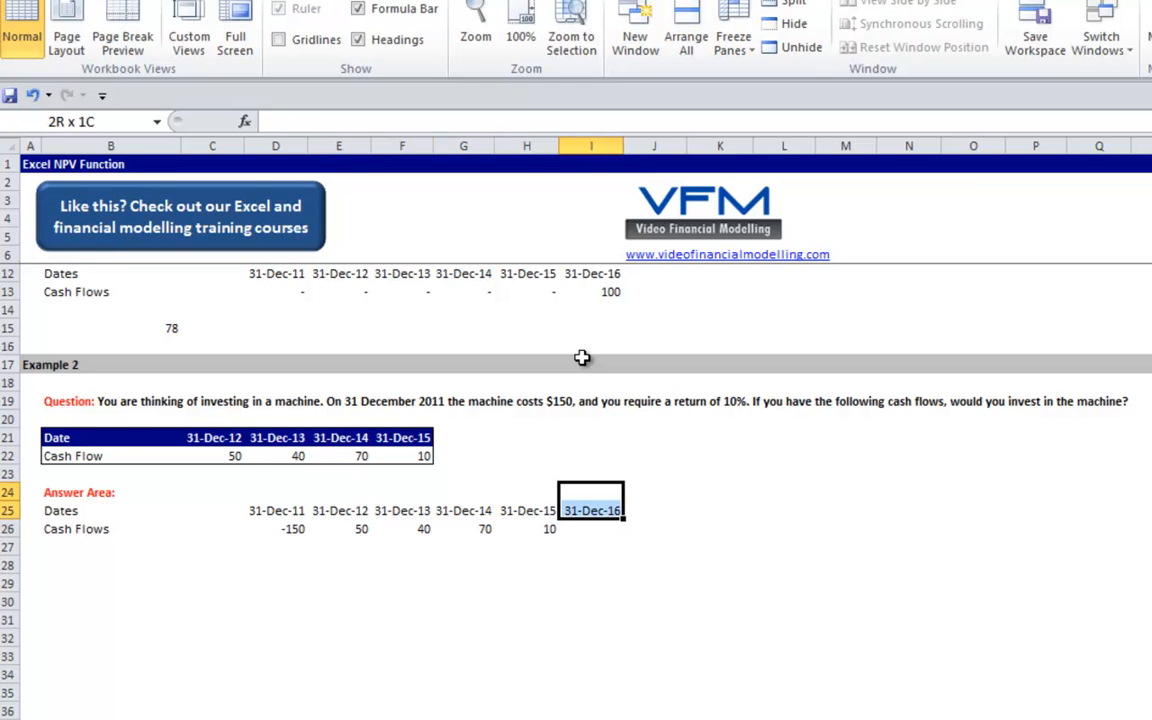
click(338, 510)
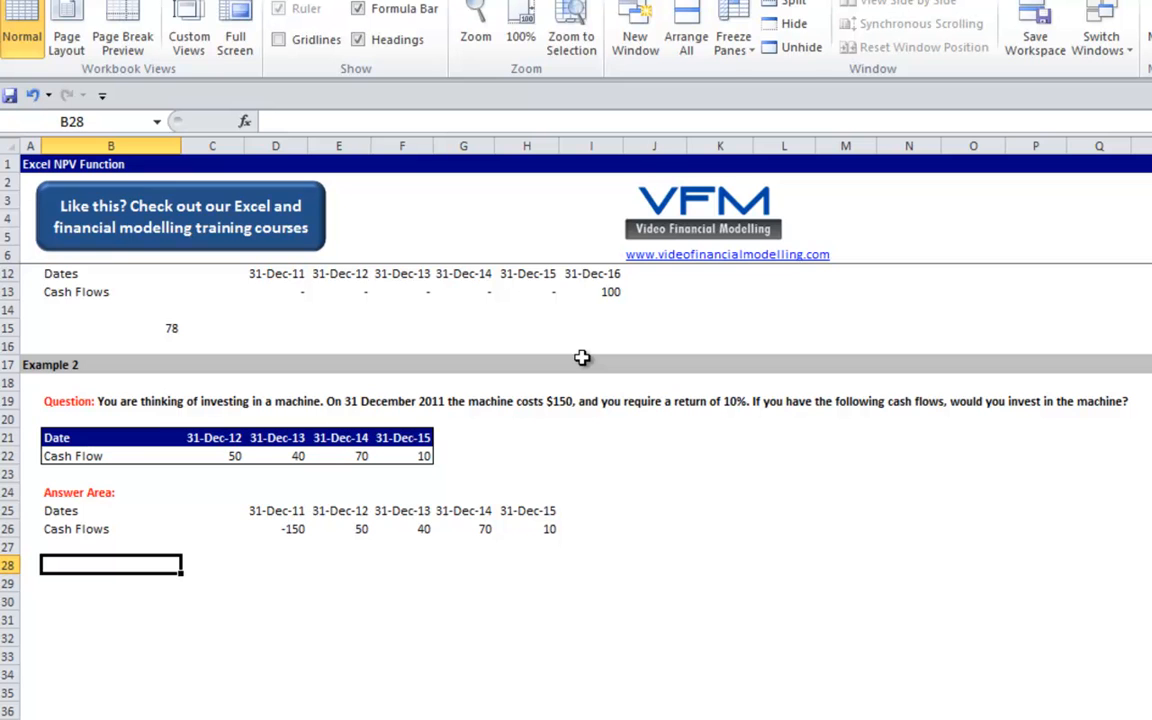
Enter =XNPV(10%,D26:H26,D25:H25) in B28, giving -12.10144598.
text(=xnpv)
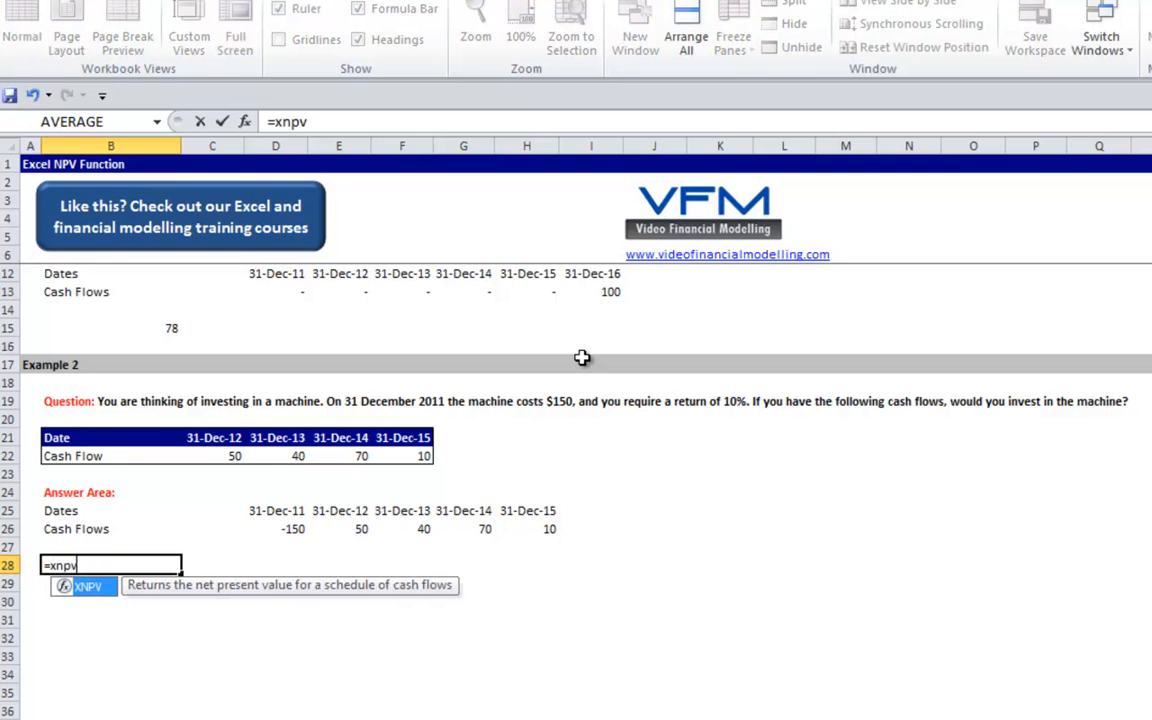
text(()
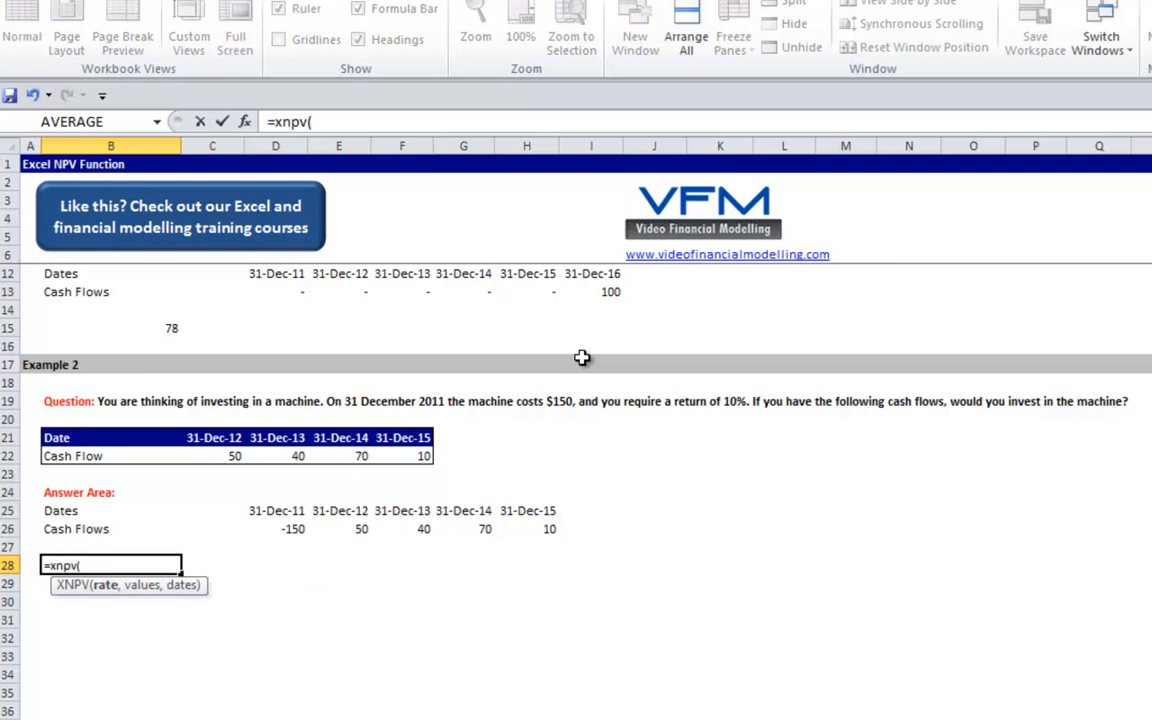
text(1)
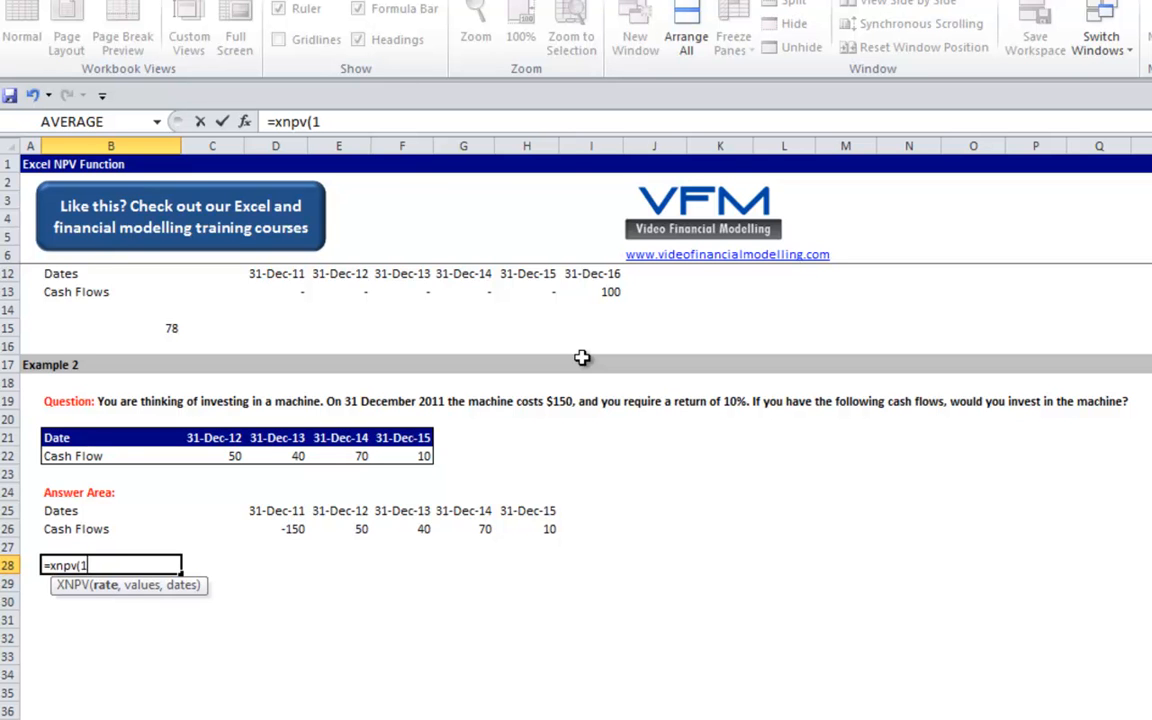
text(10%)
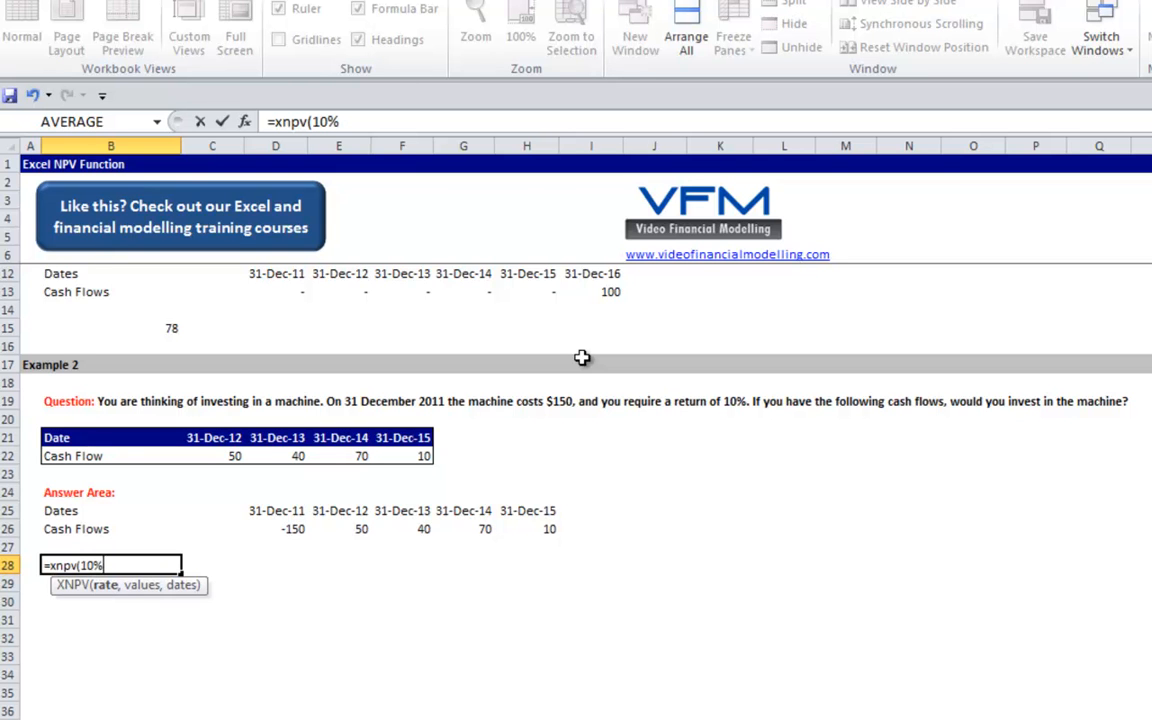
text(,)
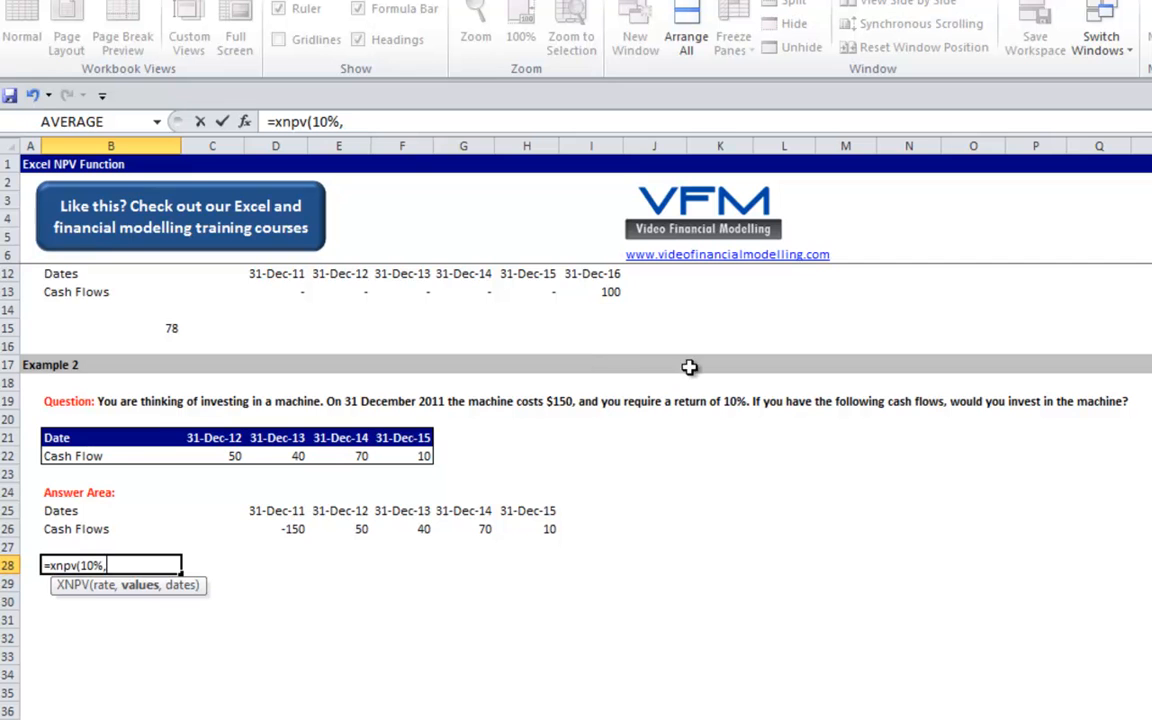
click(280, 529)
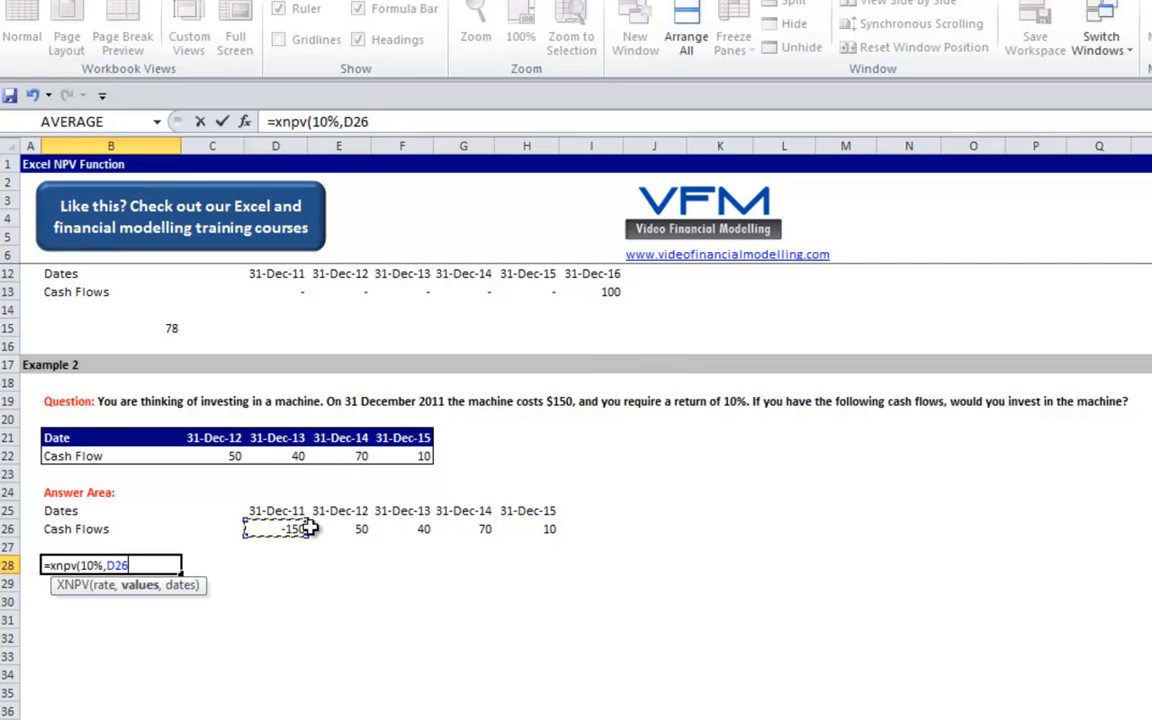
drag(280, 529, 550, 529)
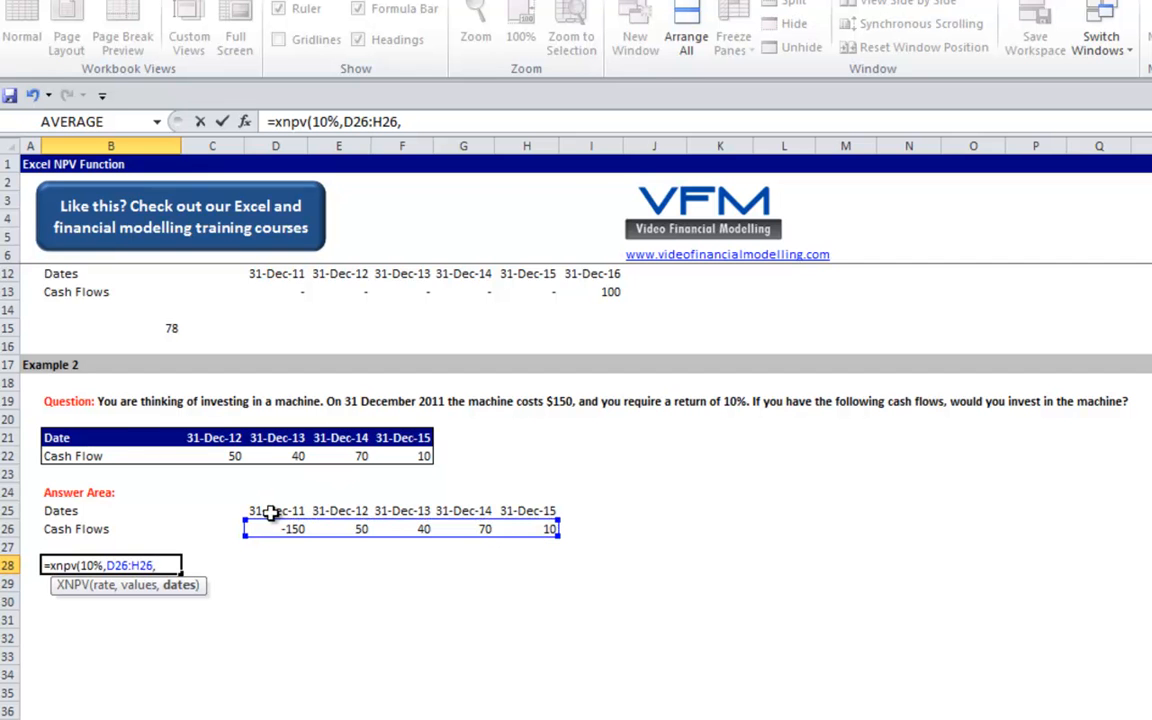
drag(275, 510, 555, 510)
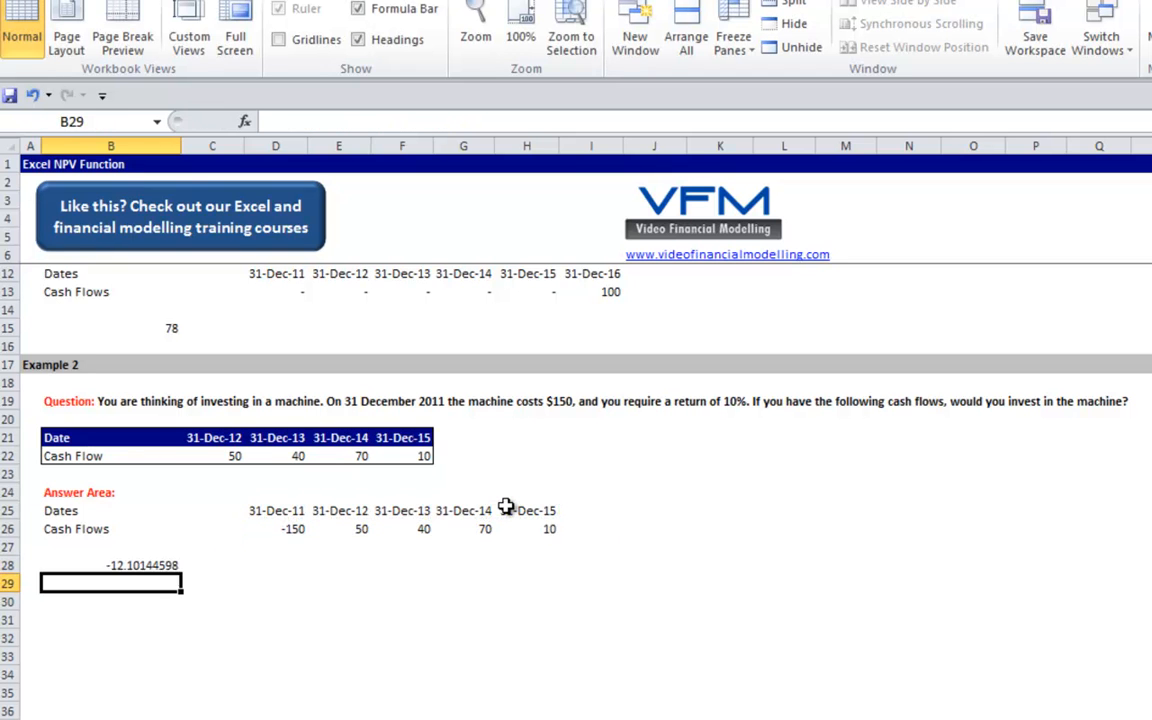
Format B28 as a comma number with no decimals so it shows (12).
click(111, 565)
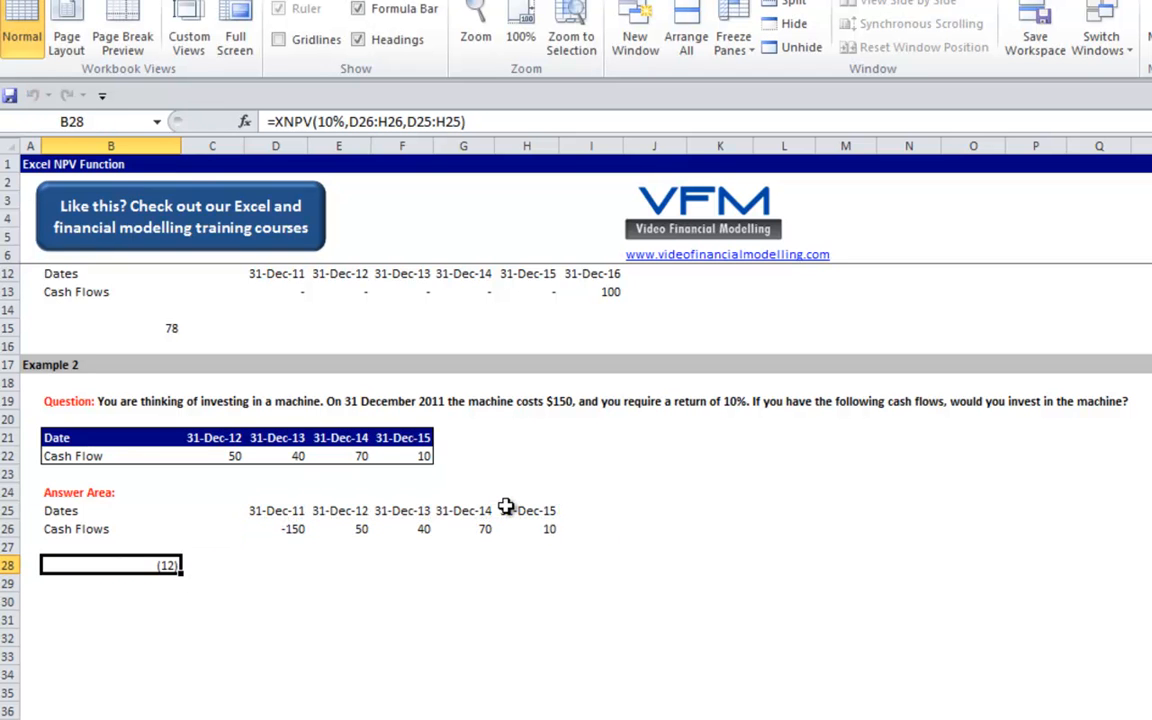
click(275, 565)
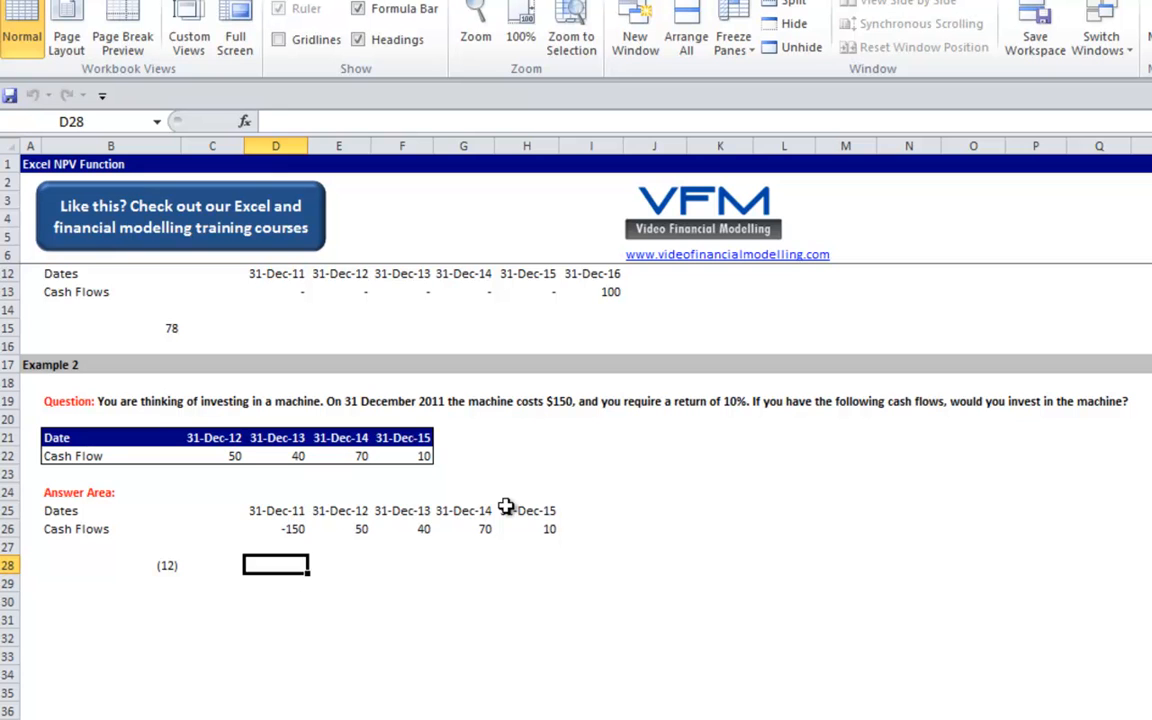
click(212, 565)
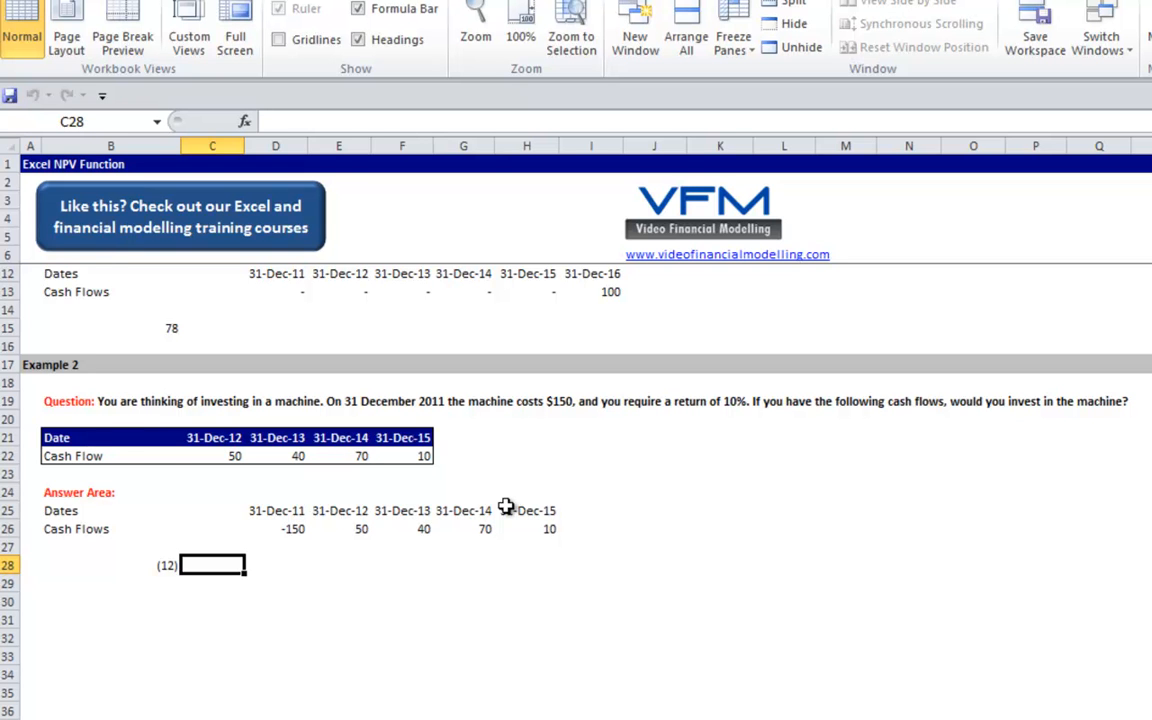
Type 'Reject the project' in C28 beside the (12) result.
text(Reject the project)
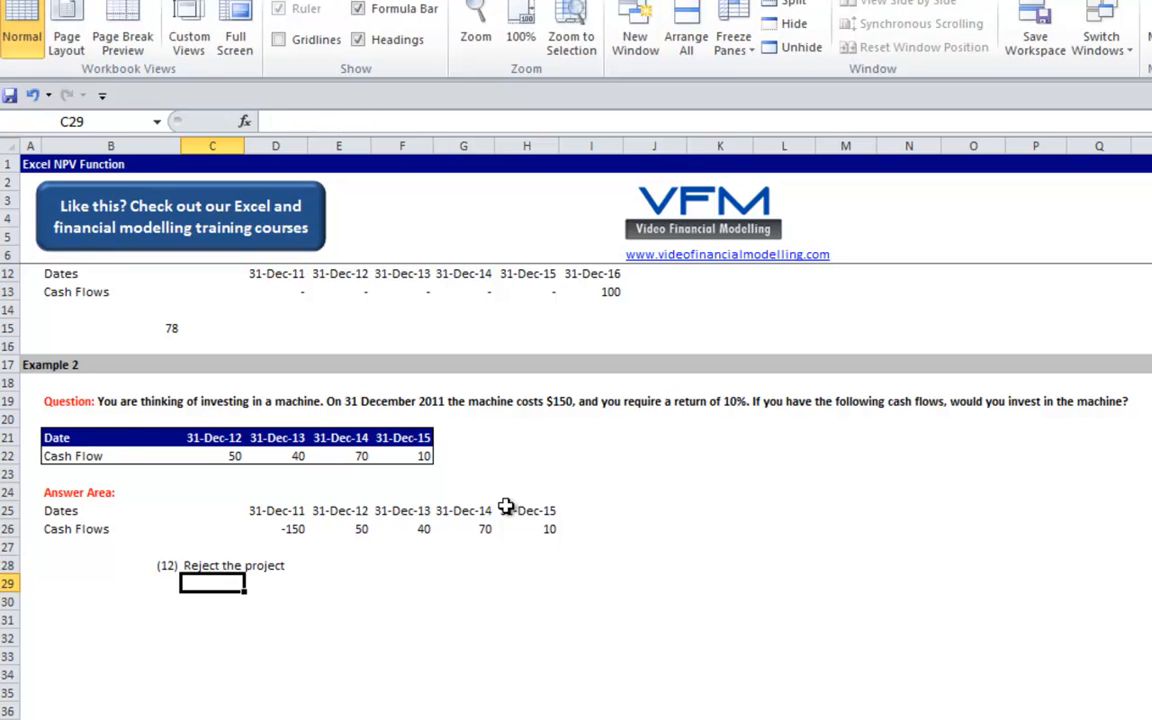
click(30, 565)
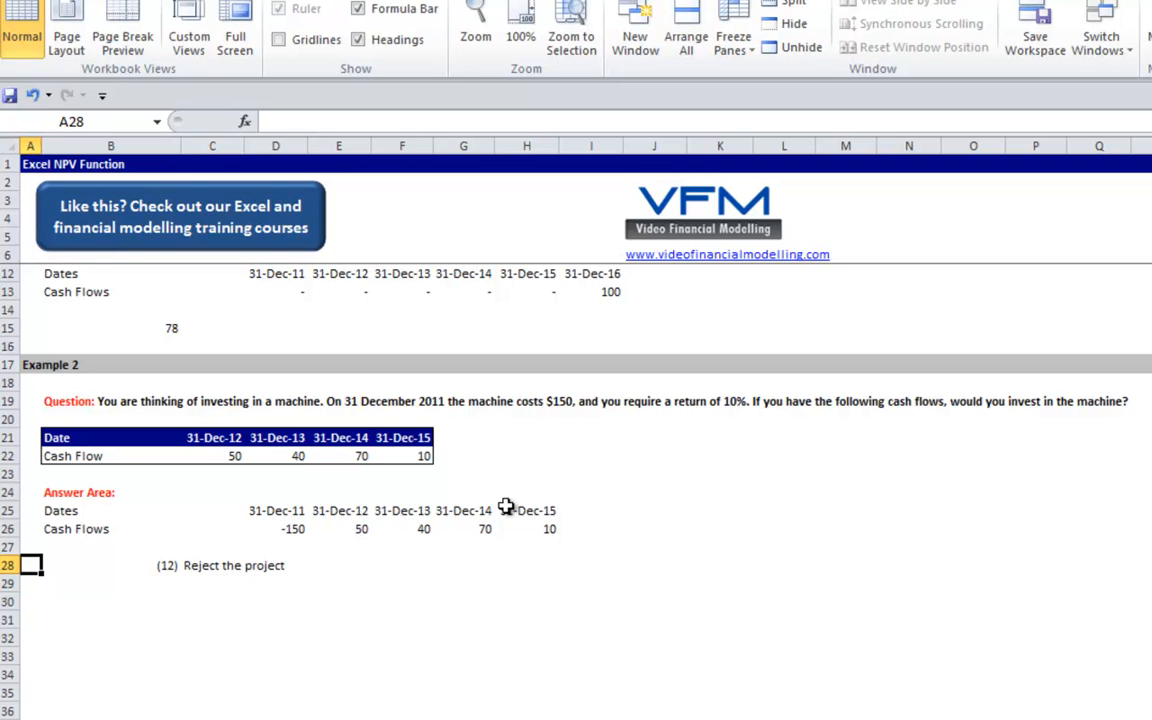